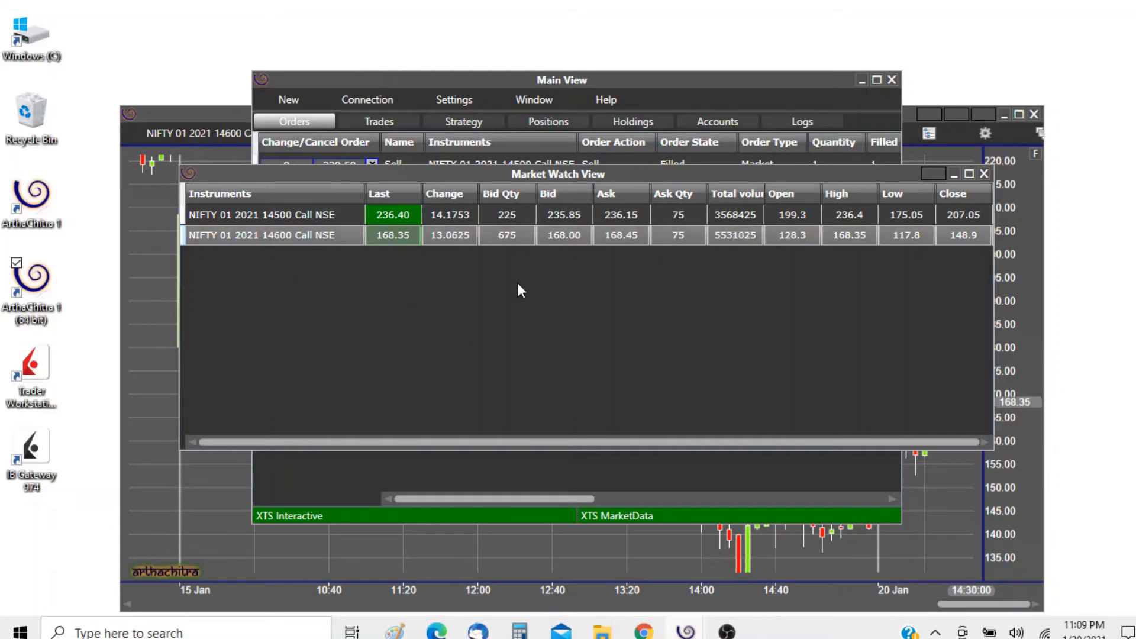
{"action": "mouse_move", "coordinate": [494, 256]}
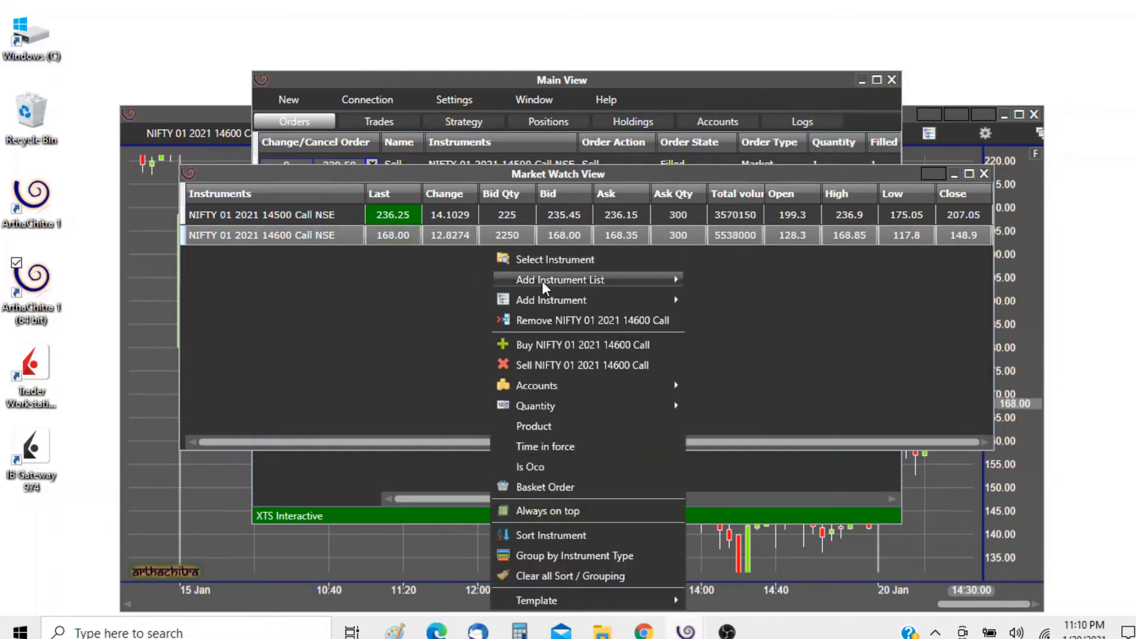
{"action": "mouse_move", "coordinate": [554, 494]}
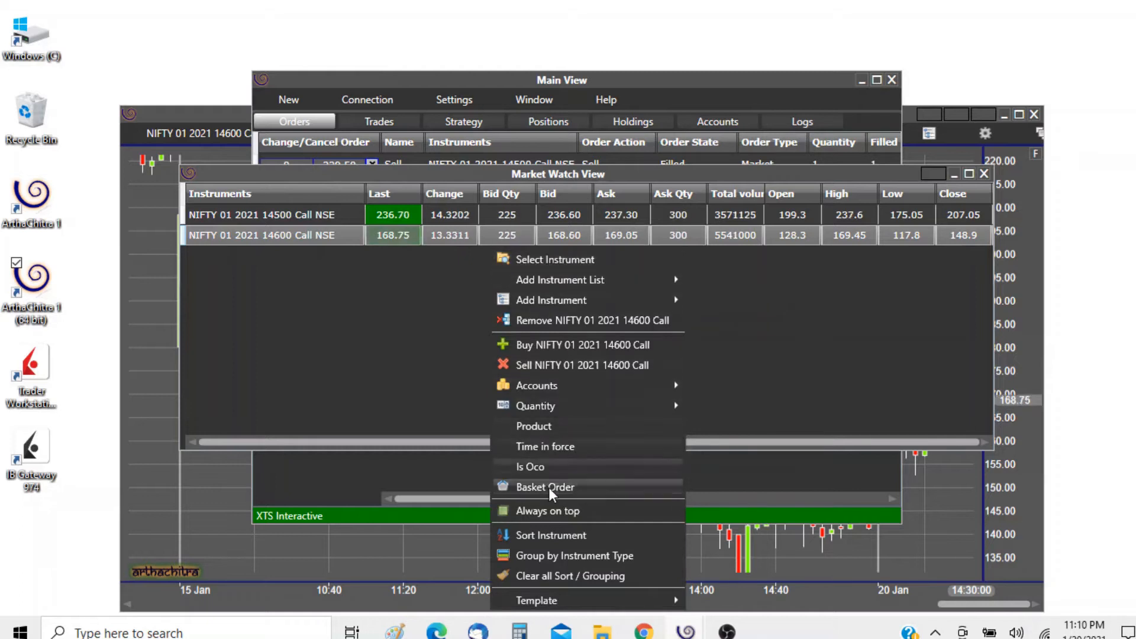
Open an empty Basket Order window from the market watch context menu
{"action": "left_click", "coordinate": [545, 488]}
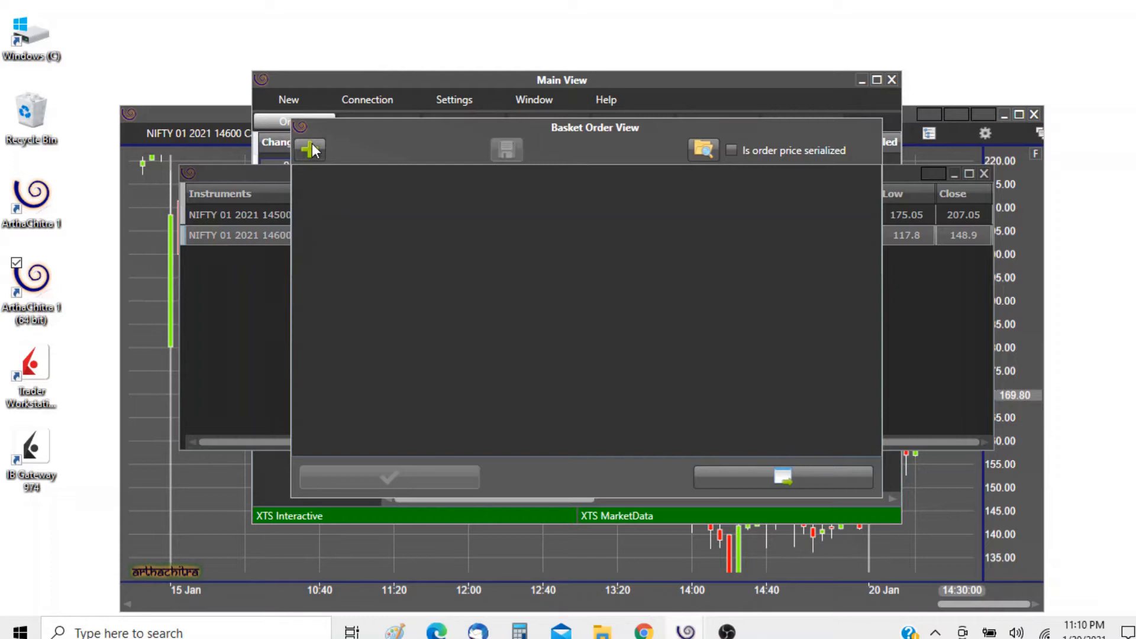
Add a NIFTY 01 2021 option to the basket as a Sell Market order, quantity 1
{"action": "left_click", "coordinate": [309, 148]}
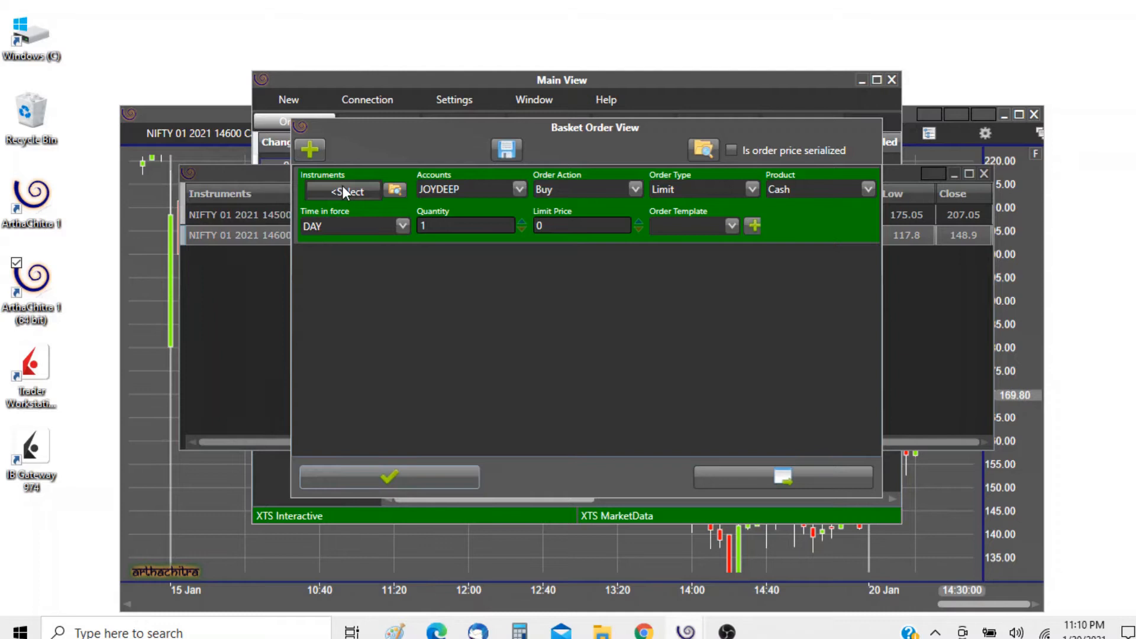
{"action": "left_click", "coordinate": [345, 191]}
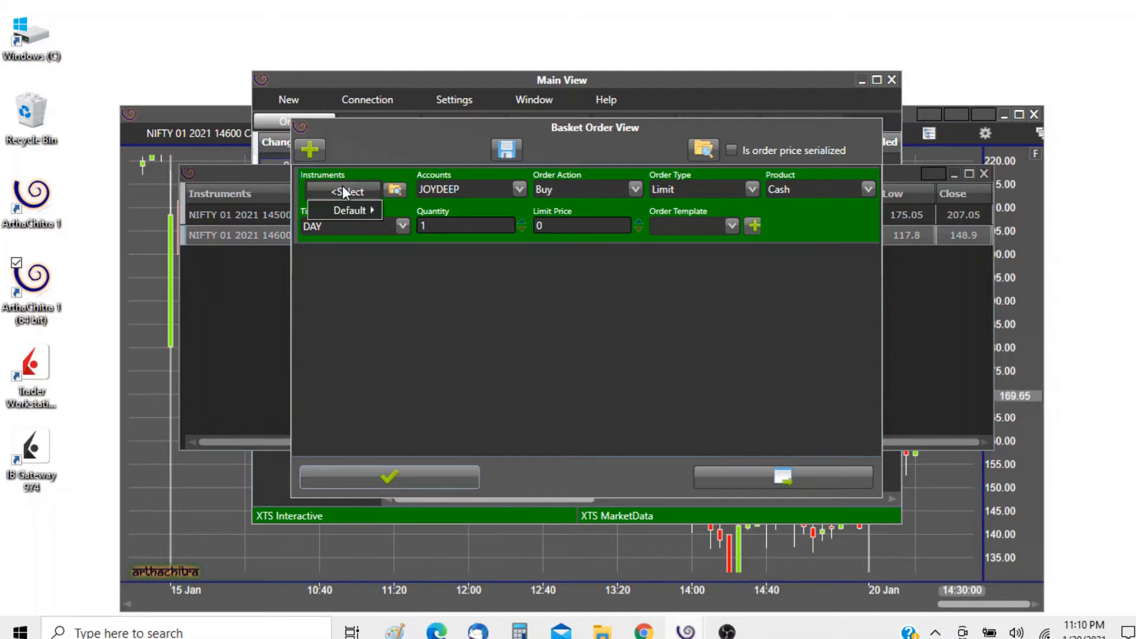
{"action": "left_click", "coordinate": [343, 210]}
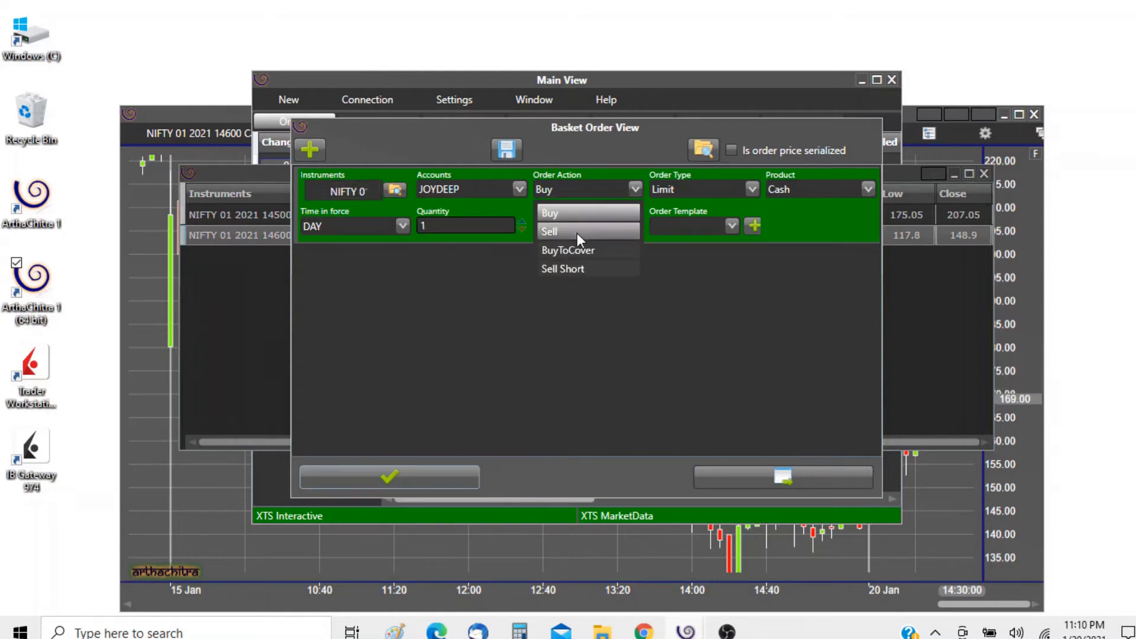
{"action": "left_click", "coordinate": [549, 232]}
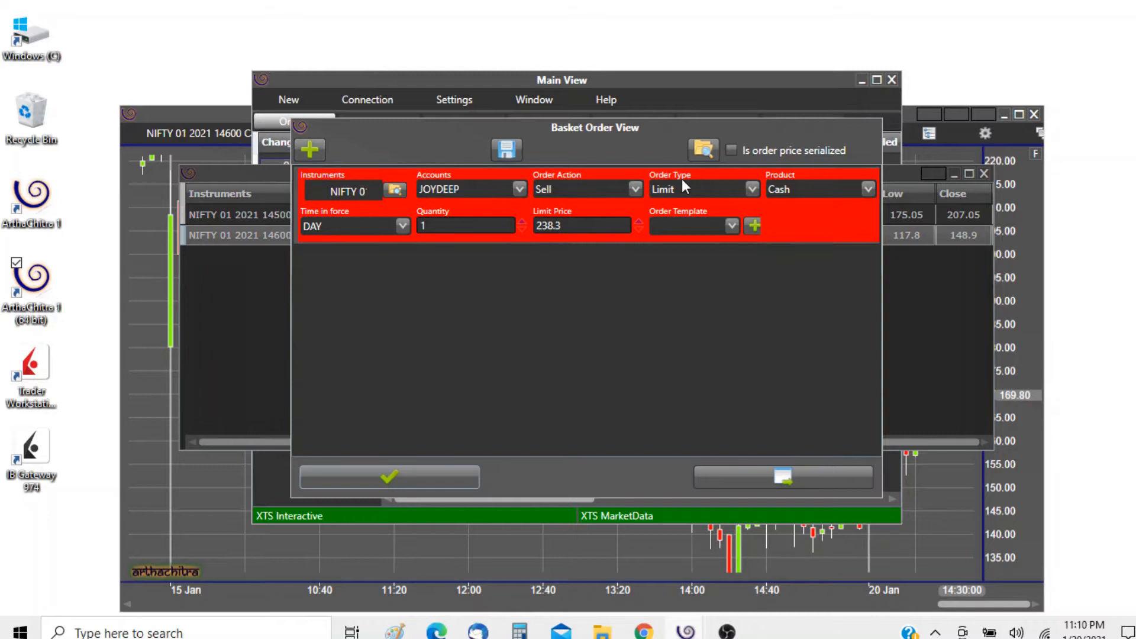
{"action": "left_click", "coordinate": [753, 188]}
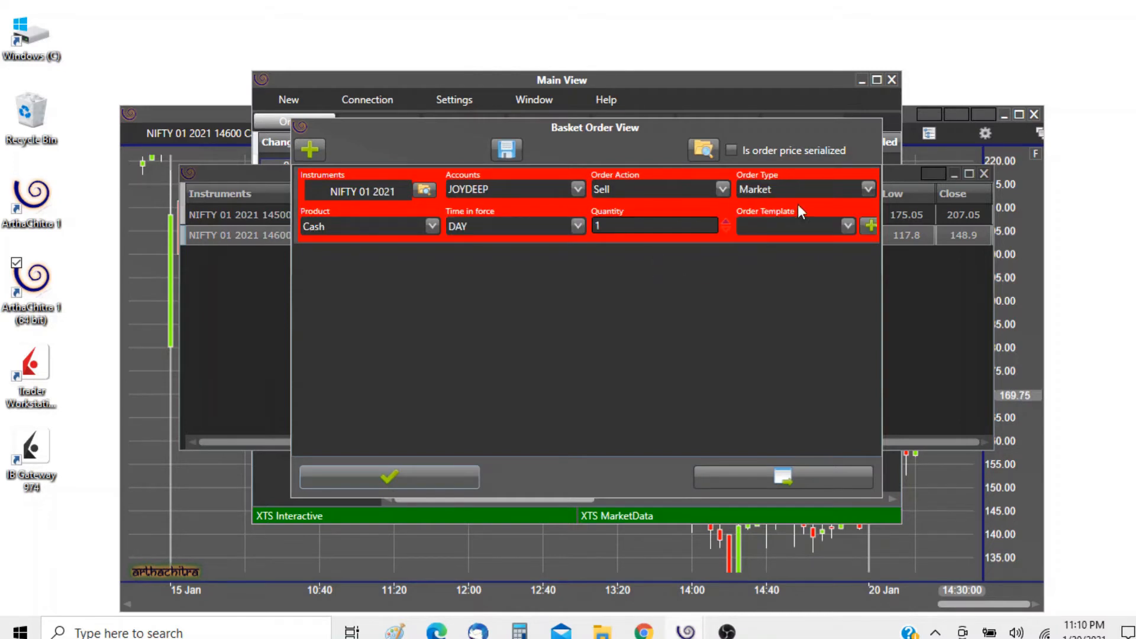
{"action": "mouse_move", "coordinate": [528, 238]}
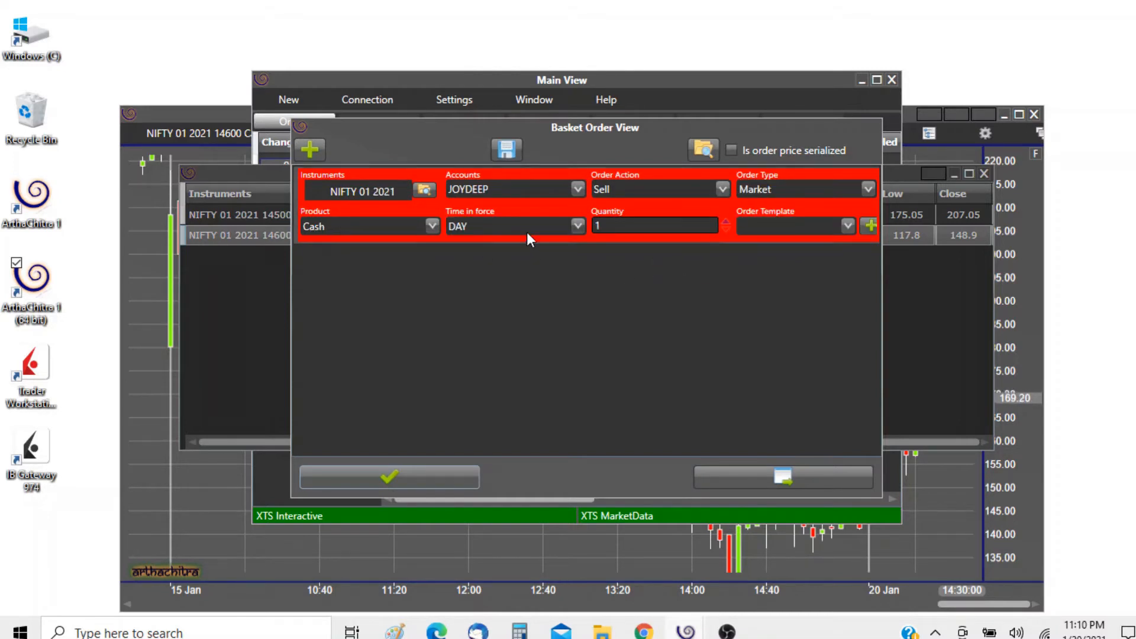
{"action": "left_click", "coordinate": [646, 226]}
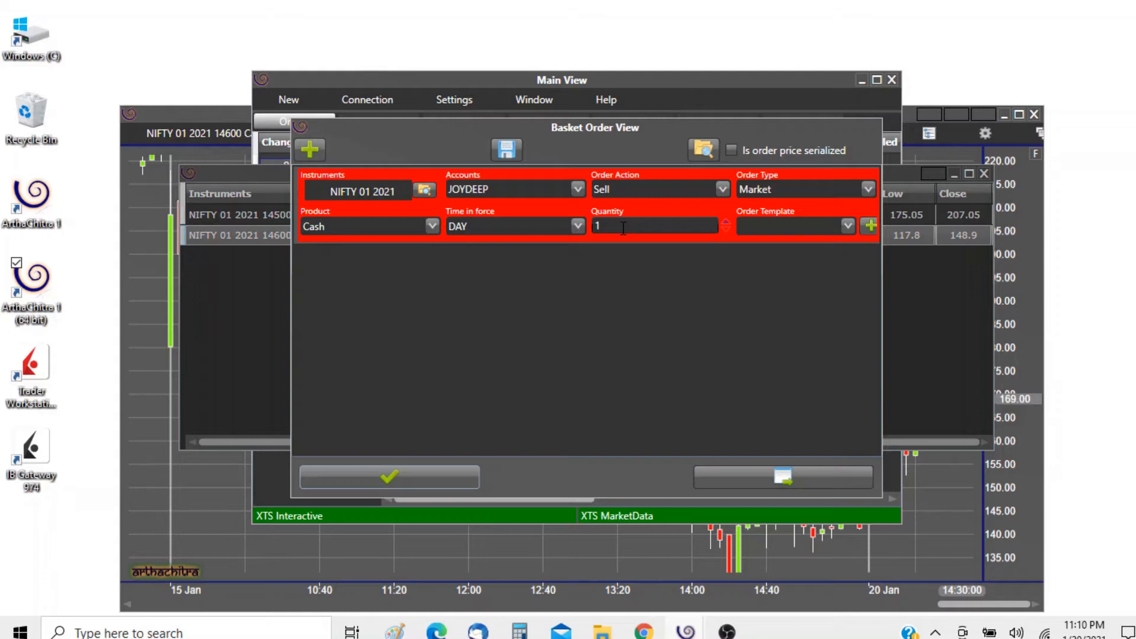
{"action": "mouse_move", "coordinate": [674, 352]}
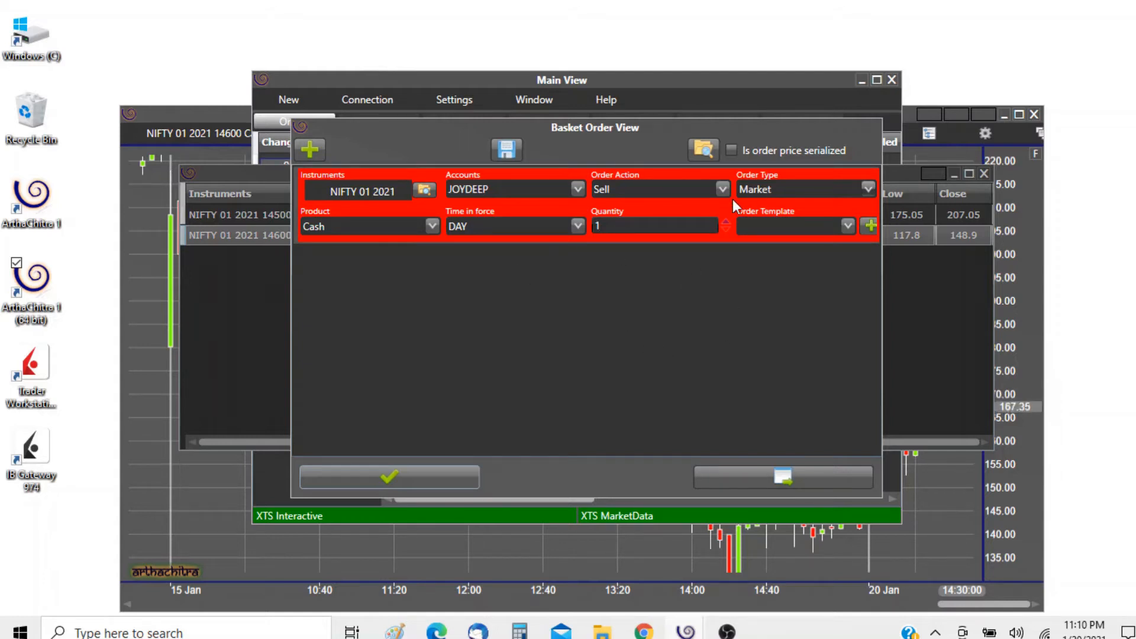
{"action": "mouse_move", "coordinate": [523, 232]}
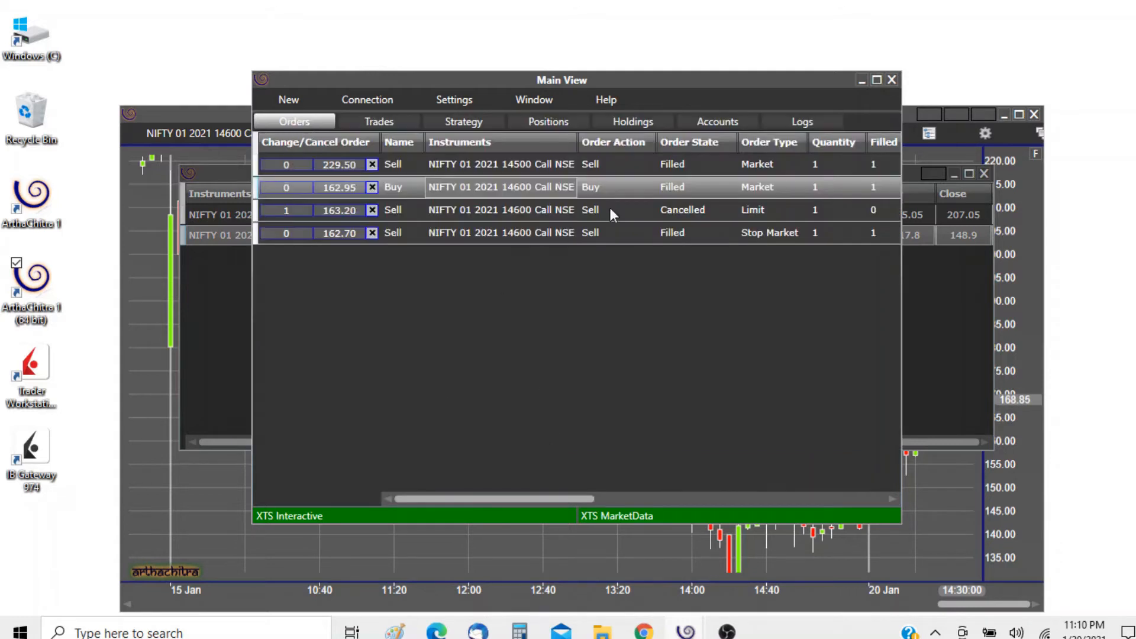
Bring up the Options window on its Orders tab from Settings
{"action": "left_click", "coordinate": [454, 99]}
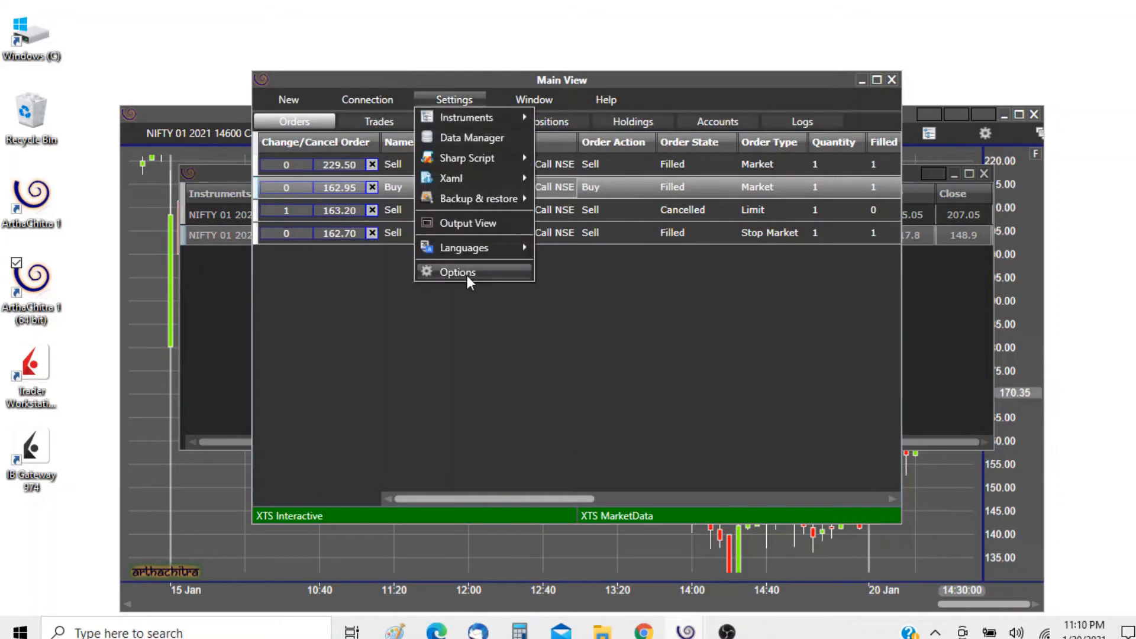
{"action": "left_click", "coordinate": [457, 272]}
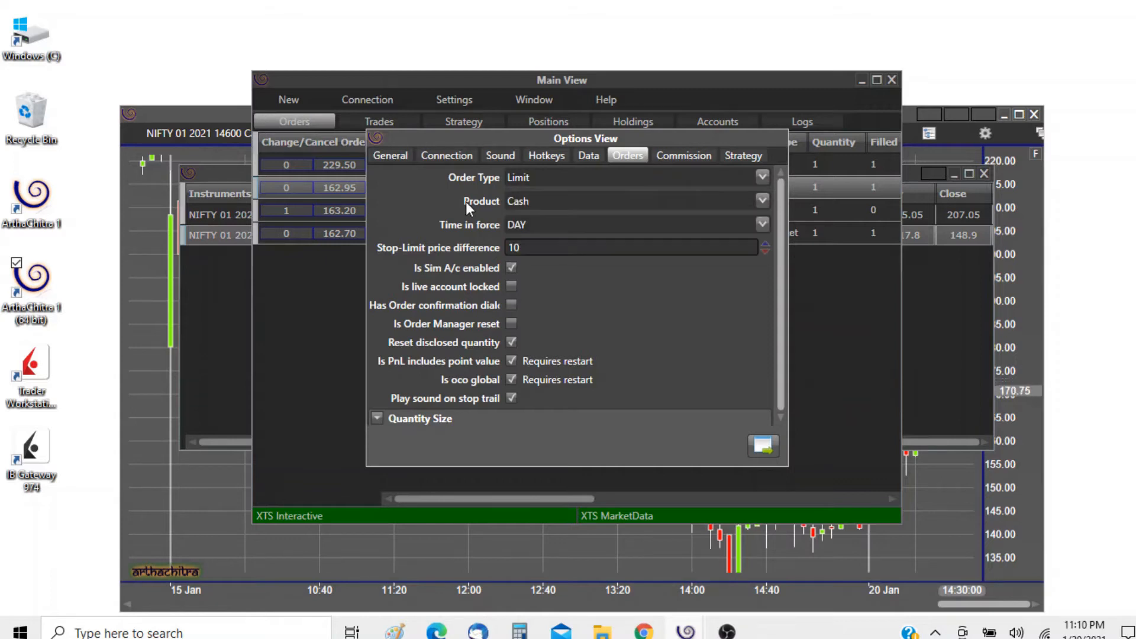
{"action": "mouse_move", "coordinate": [738, 358]}
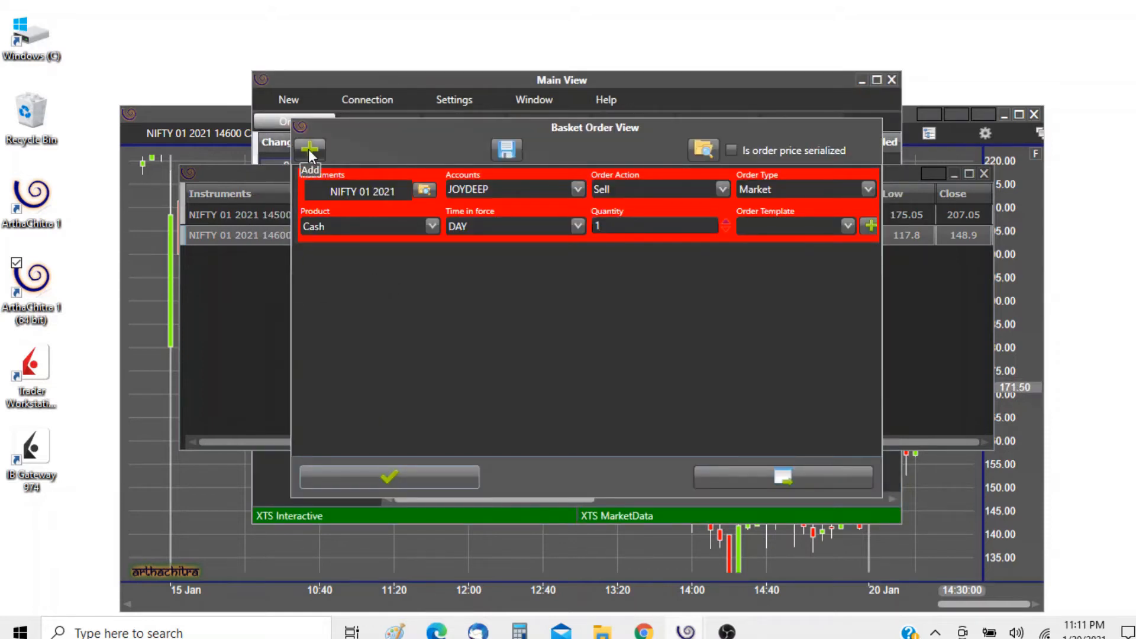
{"action": "left_click", "coordinate": [310, 149]}
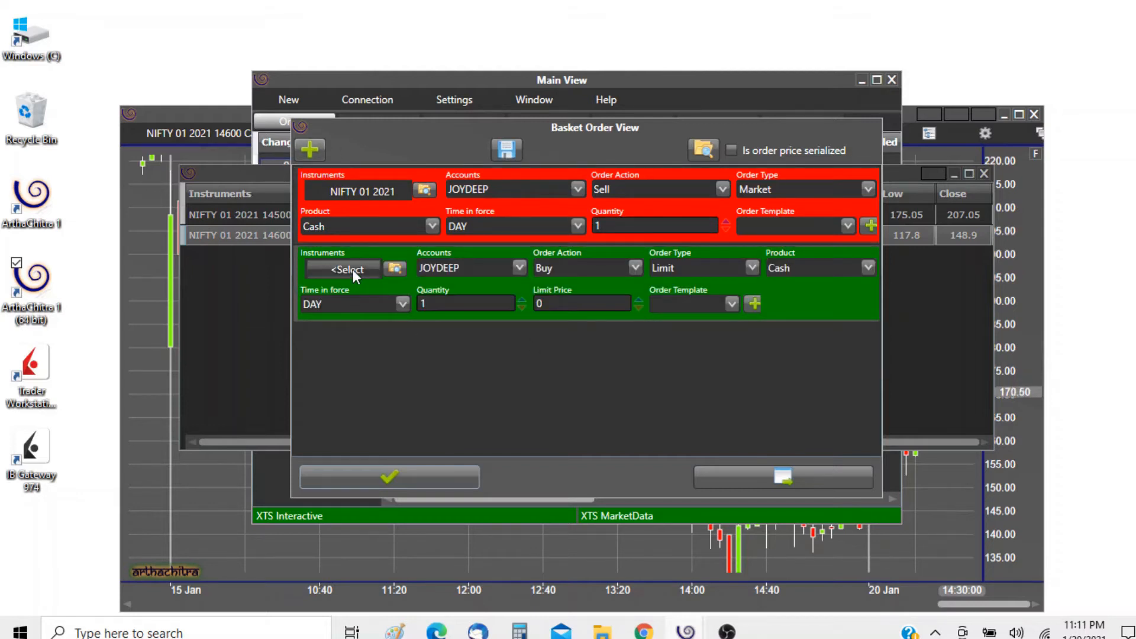
{"action": "left_click", "coordinate": [343, 269]}
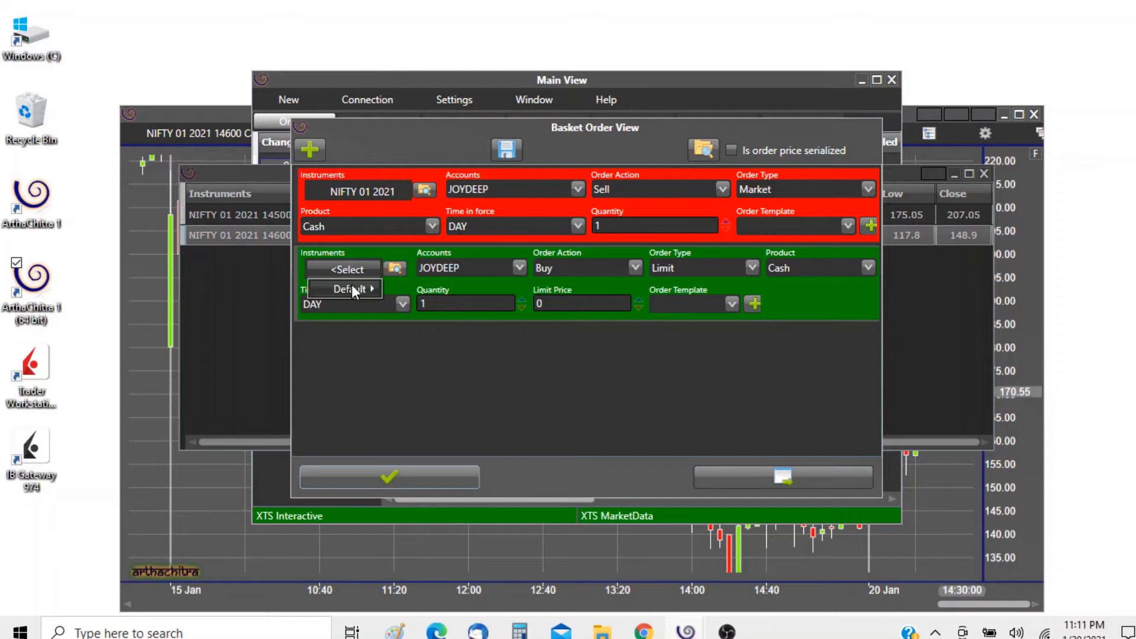
{"action": "left_click", "coordinate": [348, 288]}
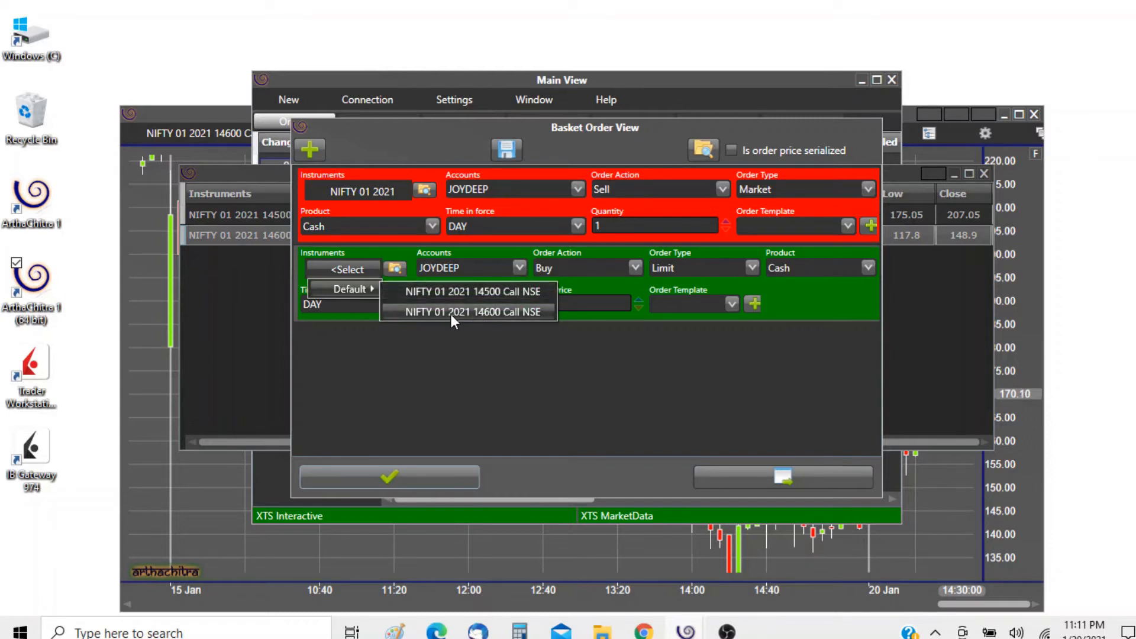
{"action": "left_click", "coordinate": [468, 312]}
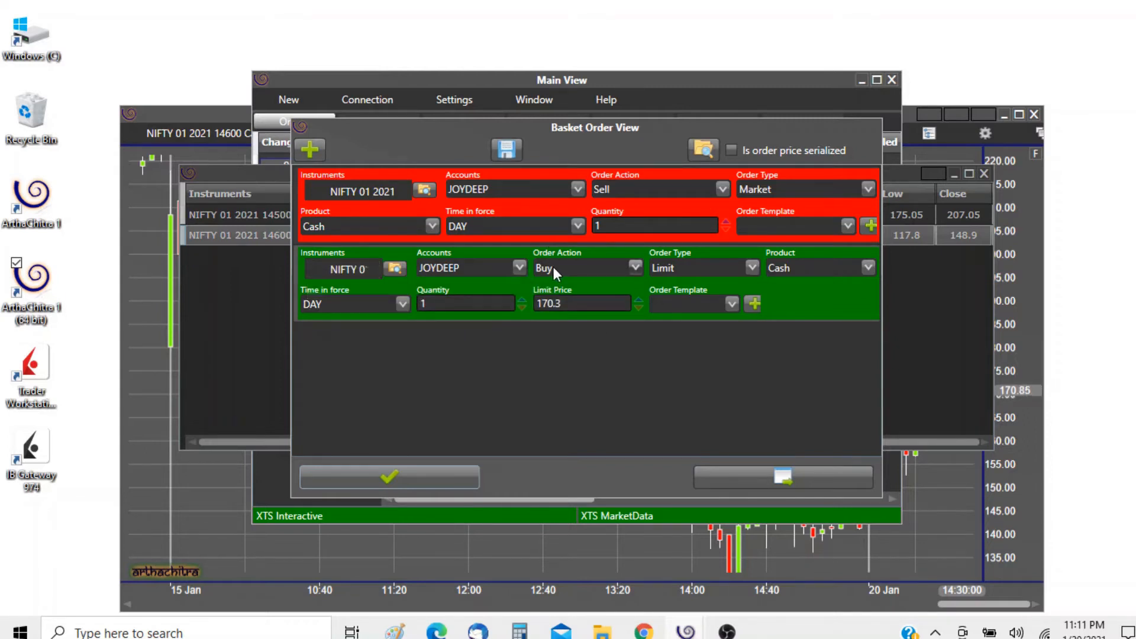
Make the second order a Buy Market order with product OCO
{"action": "left_click", "coordinate": [748, 268]}
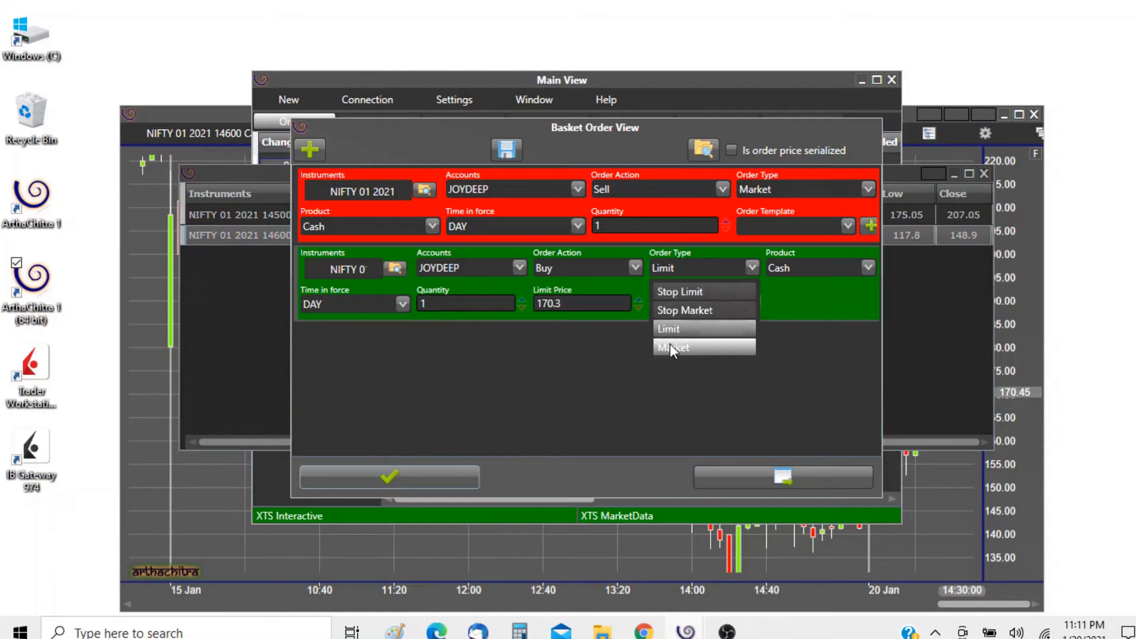
{"action": "left_click", "coordinate": [672, 348]}
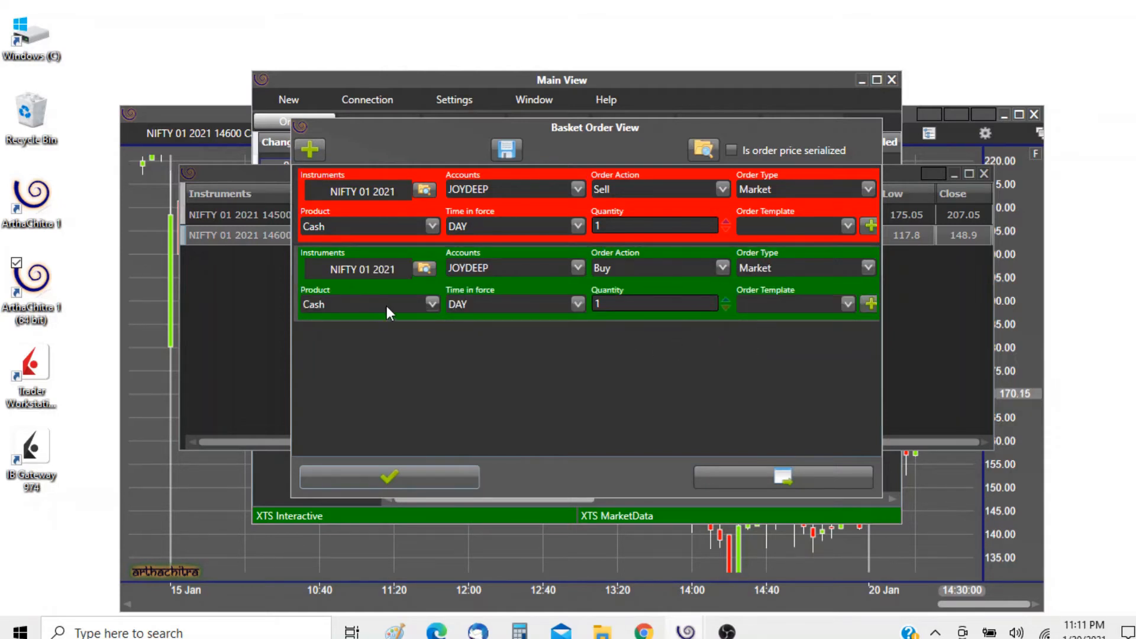
{"action": "left_click", "coordinate": [432, 303]}
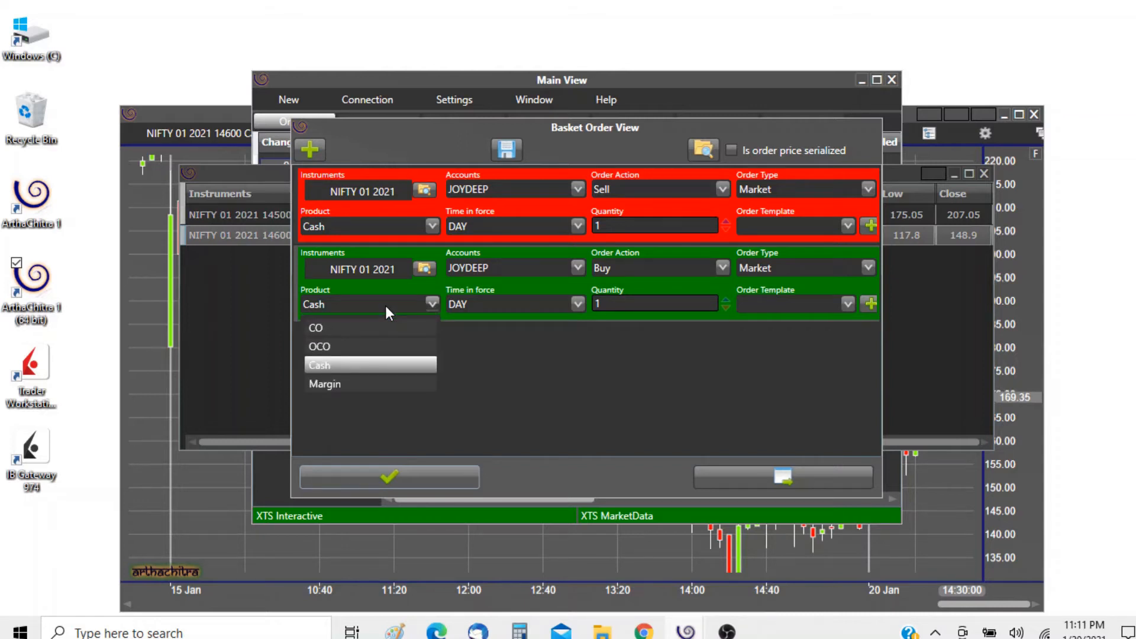
{"action": "mouse_move", "coordinate": [345, 353]}
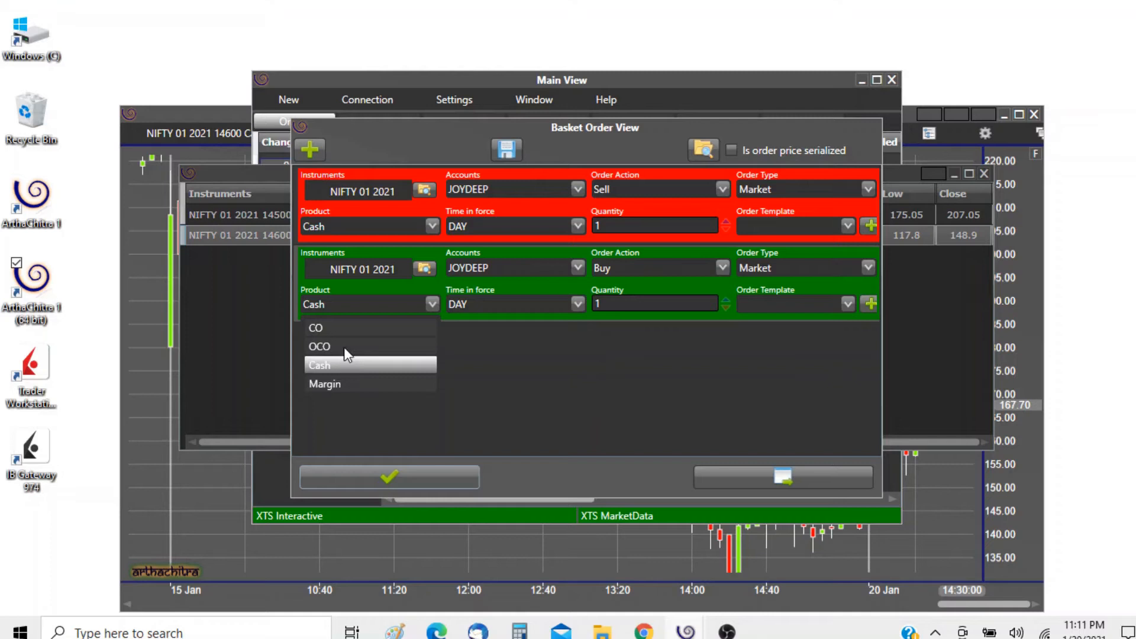
{"action": "mouse_move", "coordinate": [343, 329]}
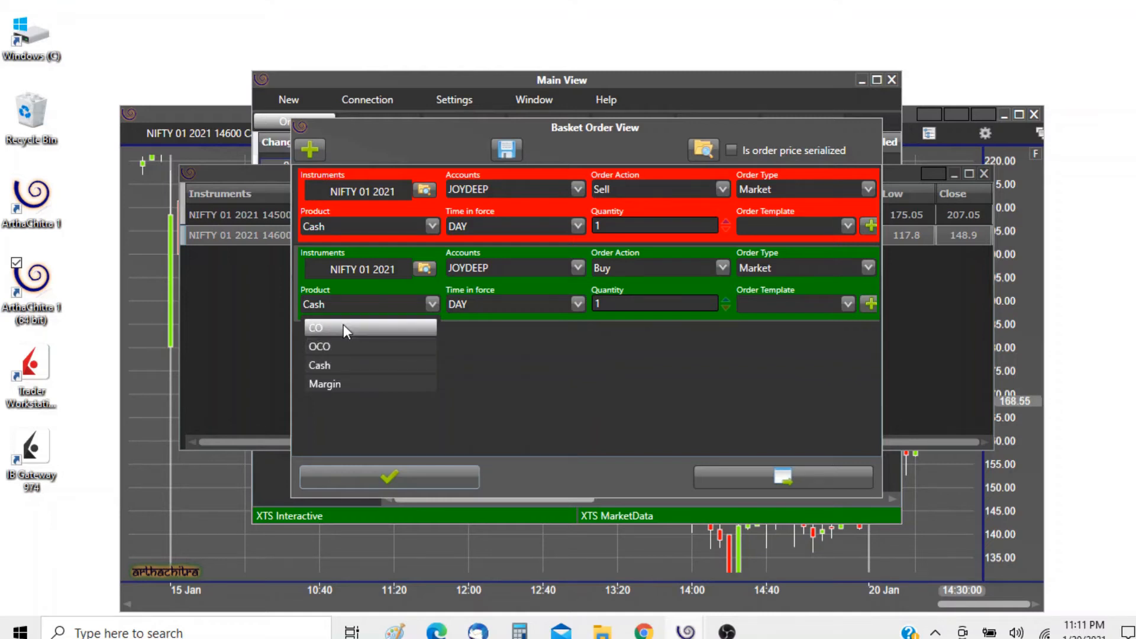
{"action": "left_click", "coordinate": [319, 347]}
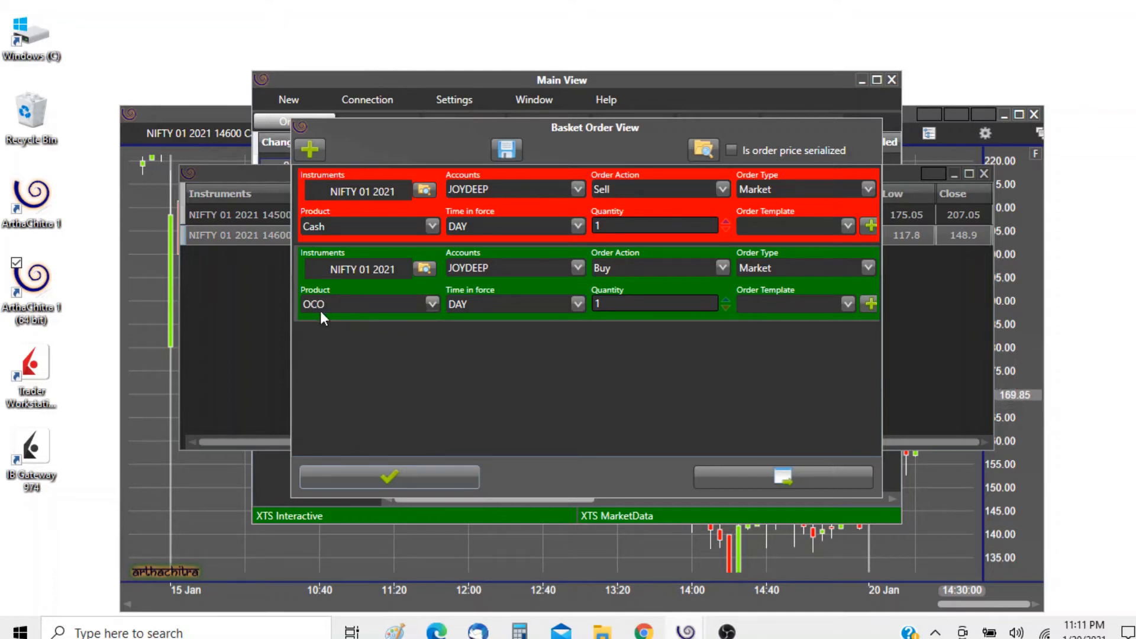
{"action": "mouse_move", "coordinate": [490, 357]}
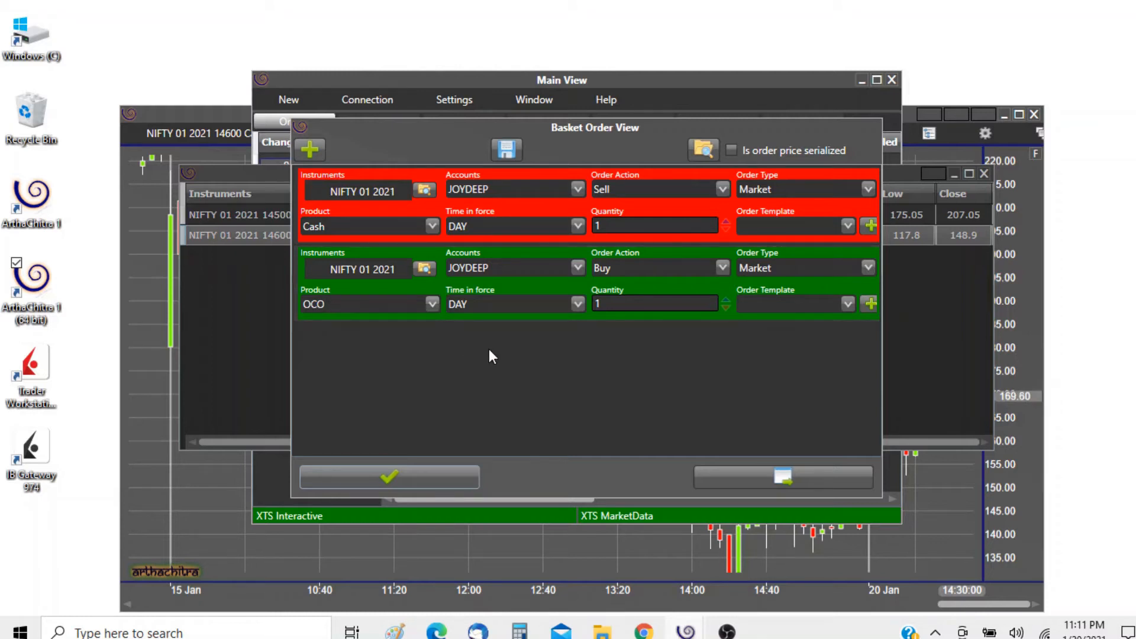
{"action": "mouse_move", "coordinate": [566, 330]}
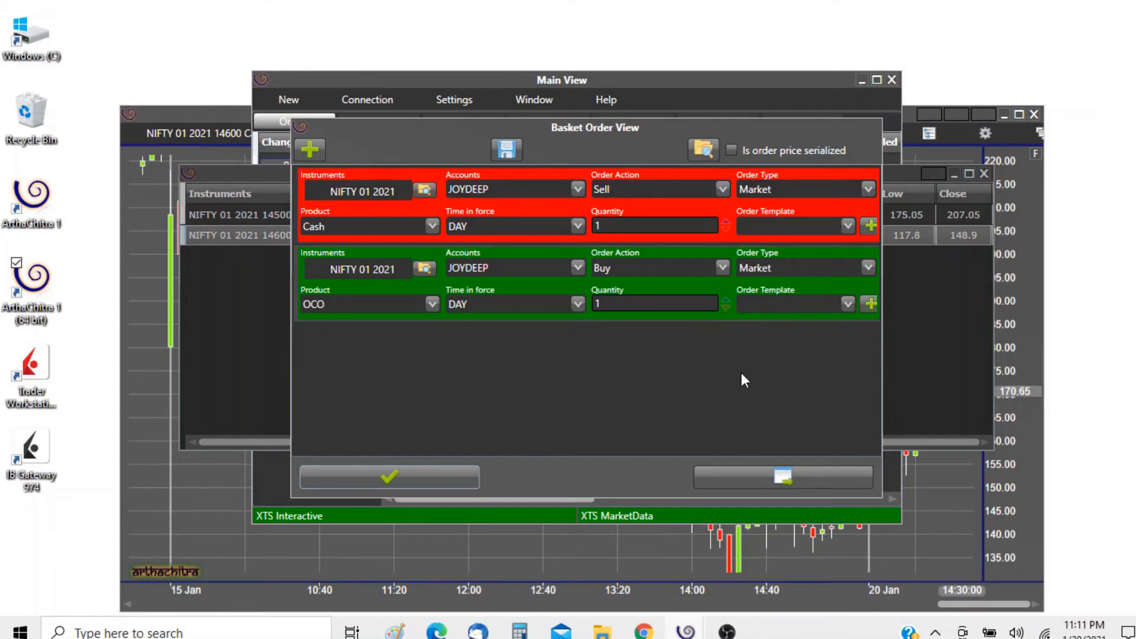
{"action": "mouse_move", "coordinate": [767, 343]}
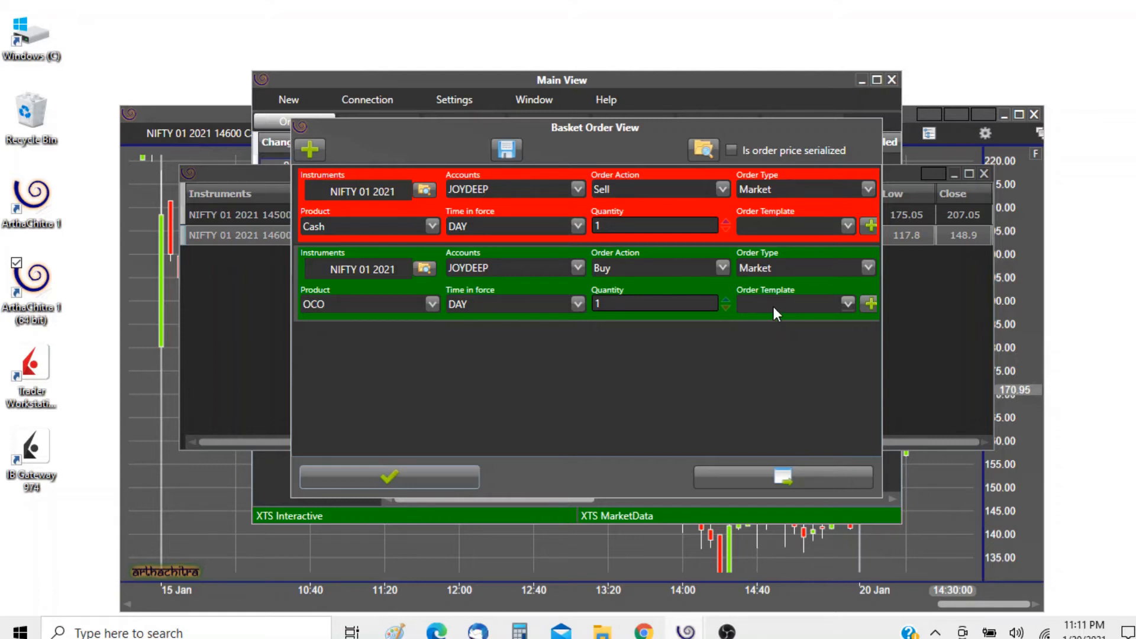
{"action": "mouse_move", "coordinate": [769, 312]}
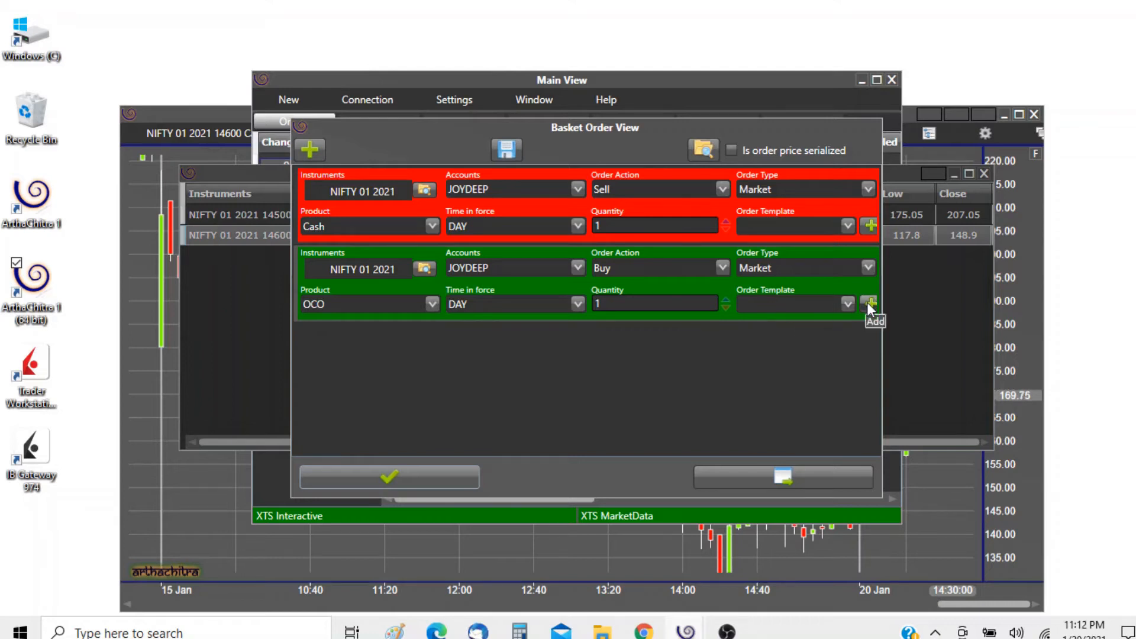
Start a One Cancels Other template for the Buy leg named OCO 10
{"action": "left_click", "coordinate": [868, 303]}
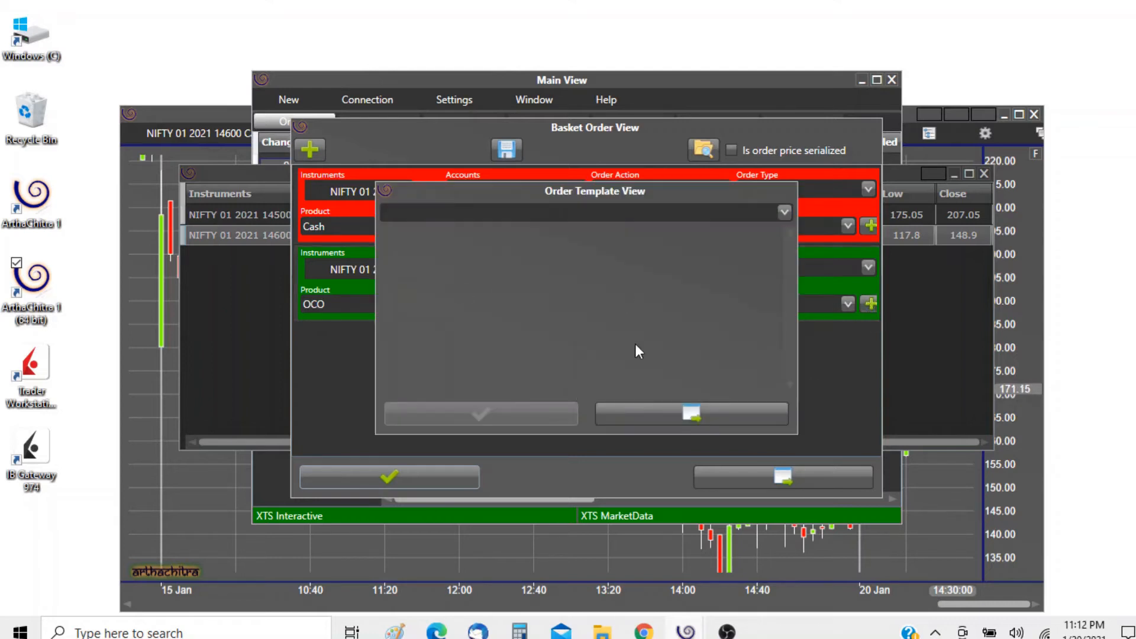
{"action": "left_click", "coordinate": [784, 211]}
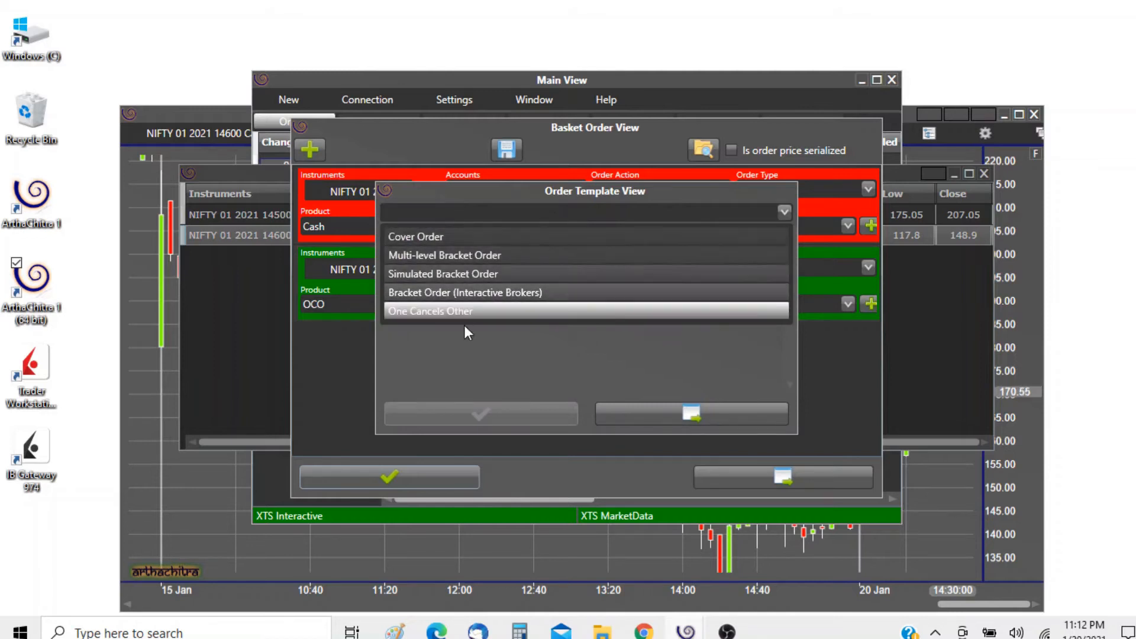
{"action": "left_click", "coordinate": [430, 310]}
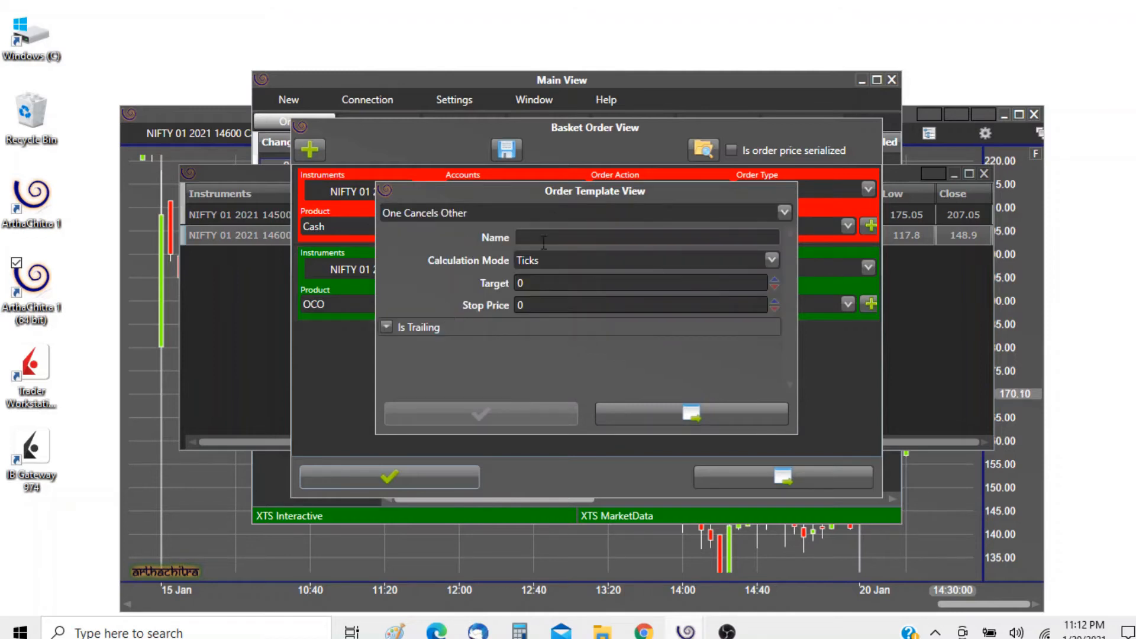
{"action": "type", "text": "O"}
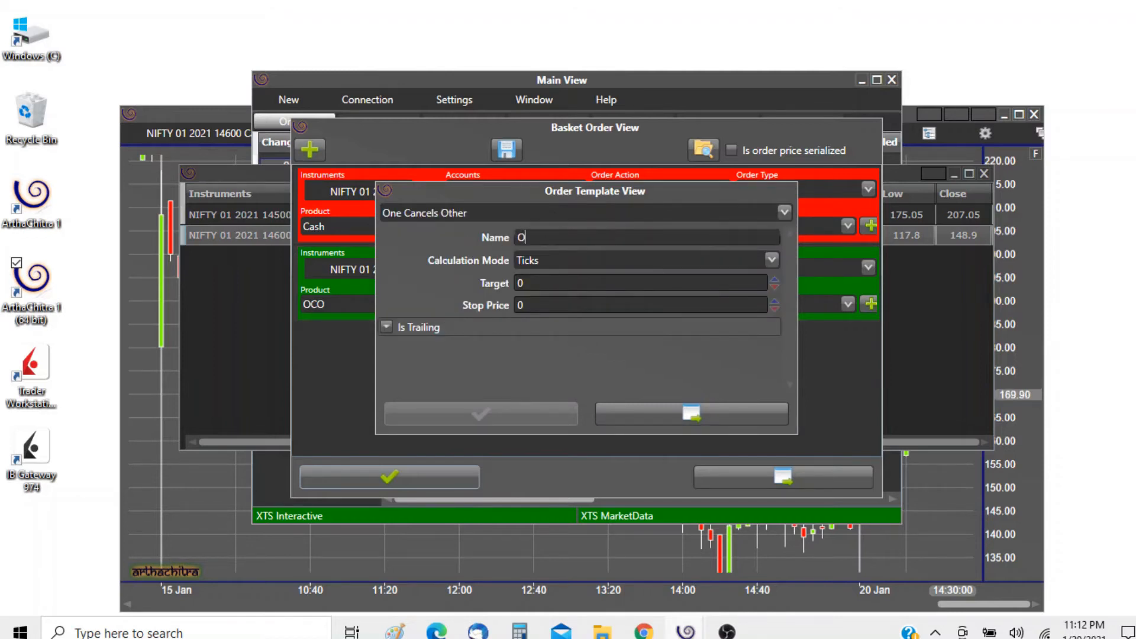
{"action": "type", "text": "CO 10"}
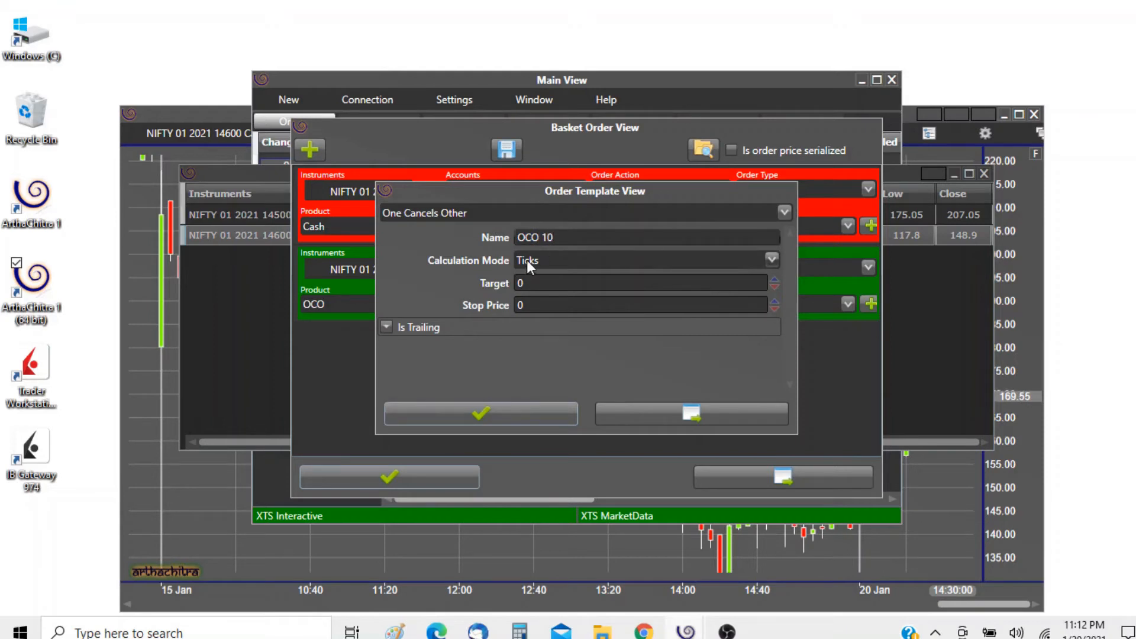
Set Price mode with target 10 and stop 10, save OCO 10 and assign it to the Buy leg
{"action": "left_click", "coordinate": [772, 259]}
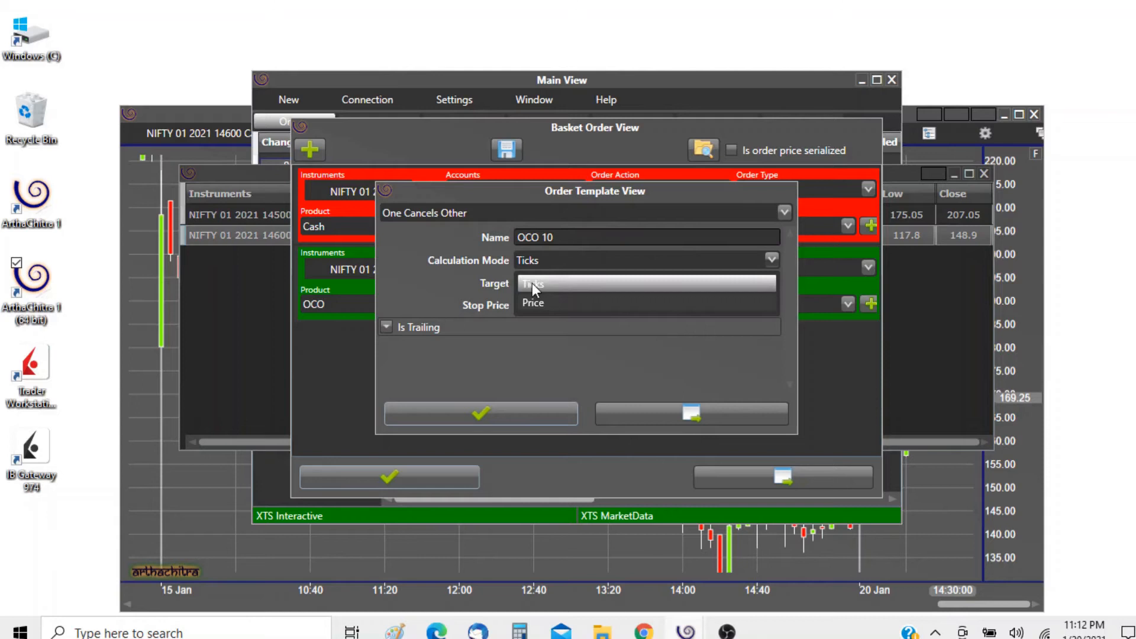
{"action": "left_click", "coordinate": [532, 303]}
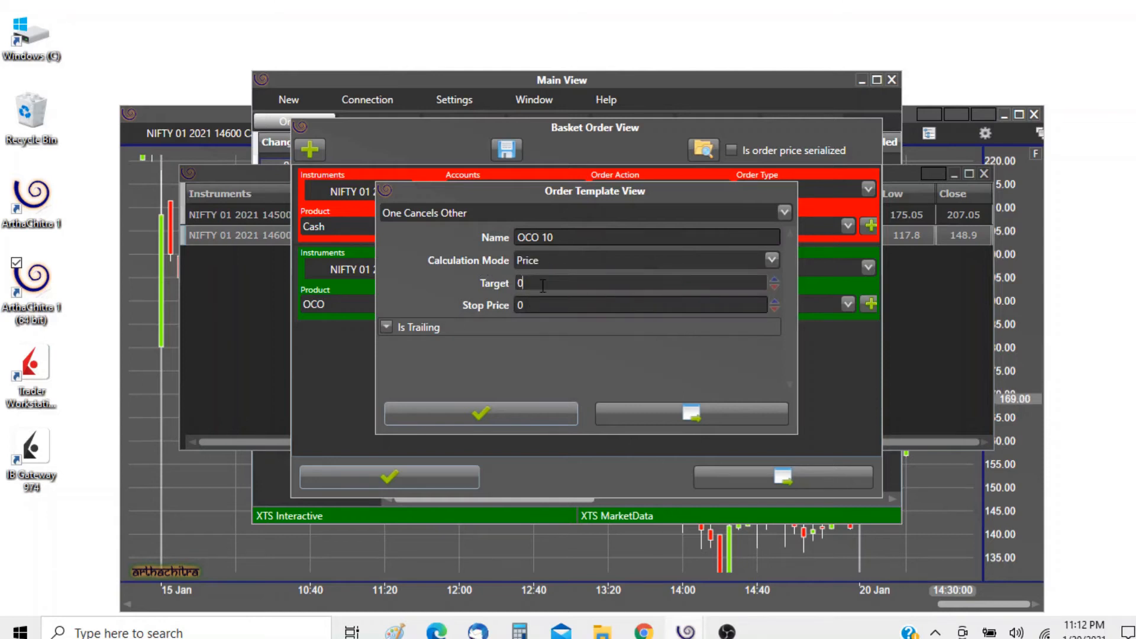
{"action": "type", "text": "10"}
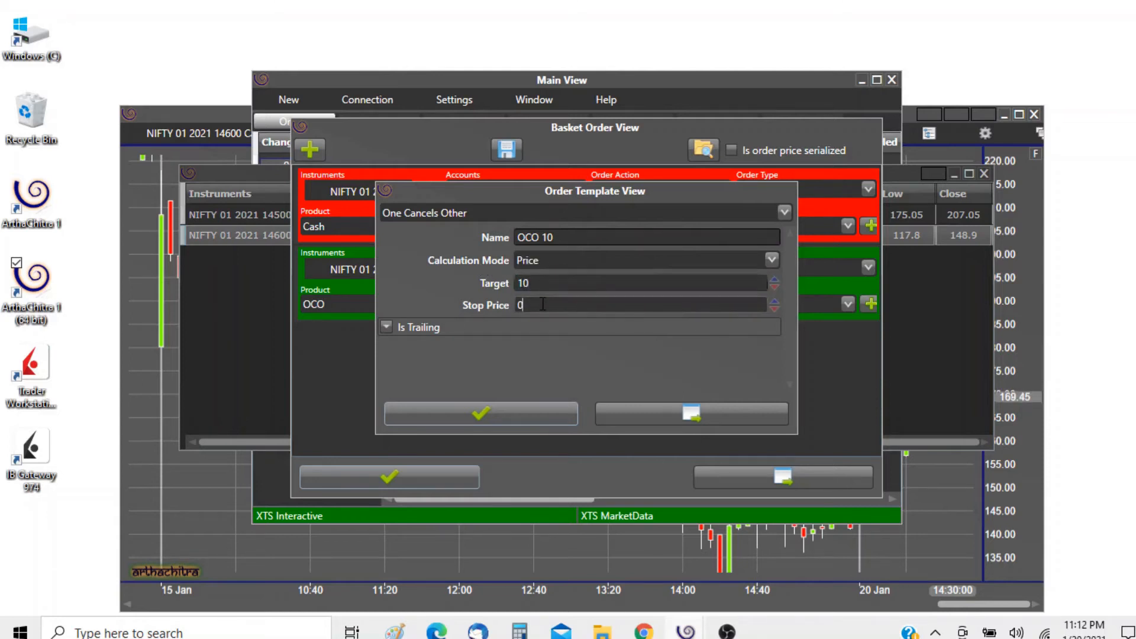
{"action": "type", "text": "10"}
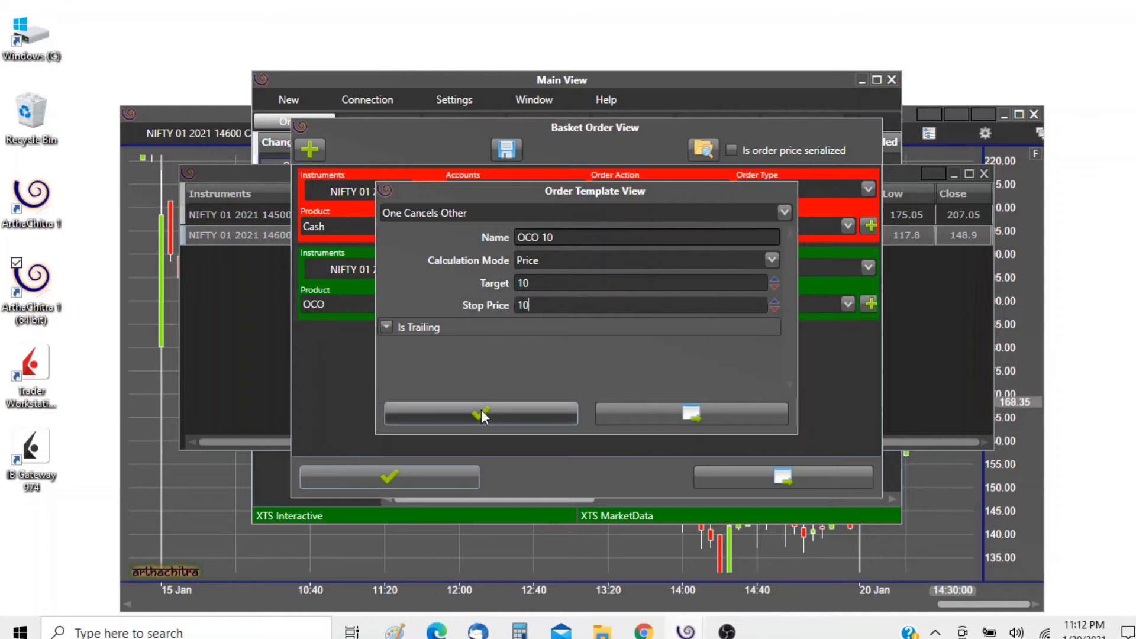
{"action": "left_click", "coordinate": [480, 413]}
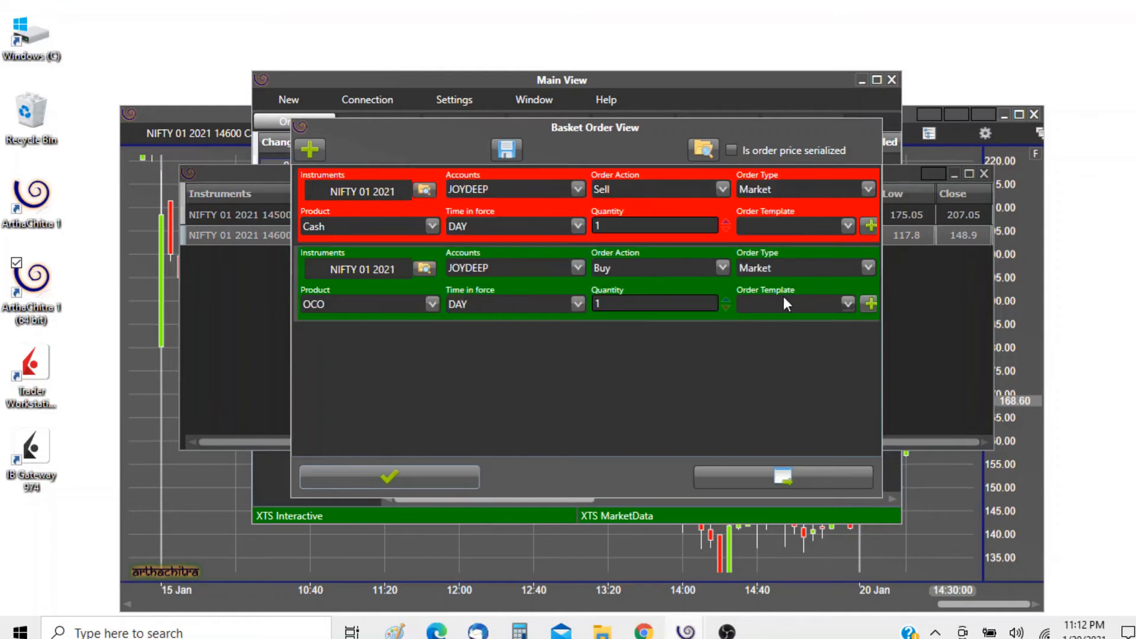
{"action": "left_click", "coordinate": [846, 305]}
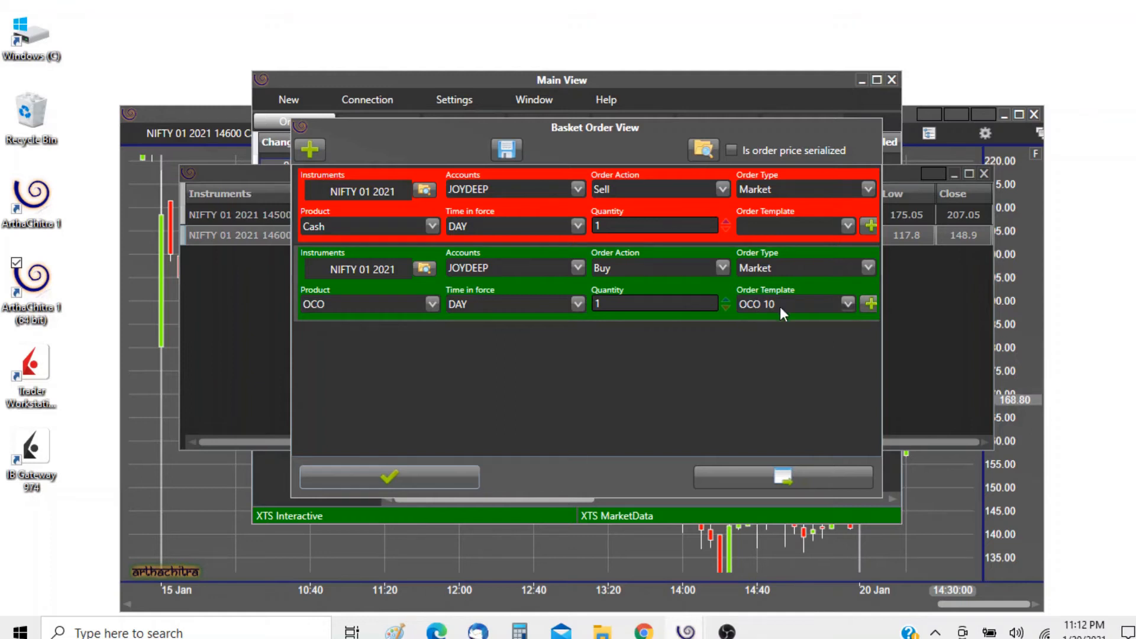
{"action": "mouse_move", "coordinate": [774, 349]}
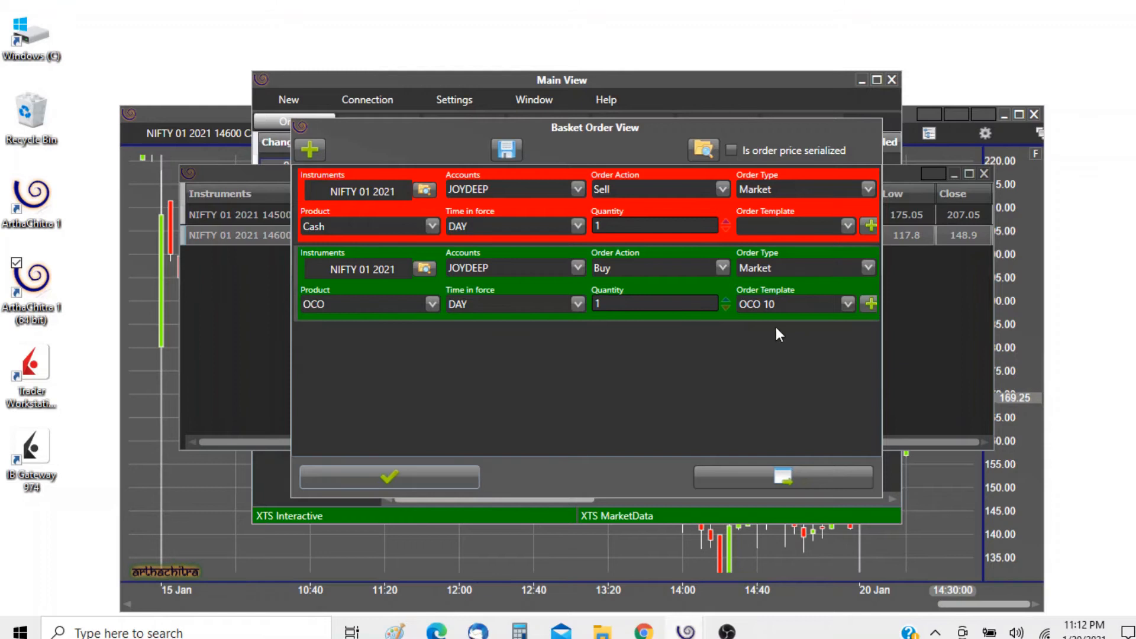
{"action": "mouse_move", "coordinate": [773, 312]}
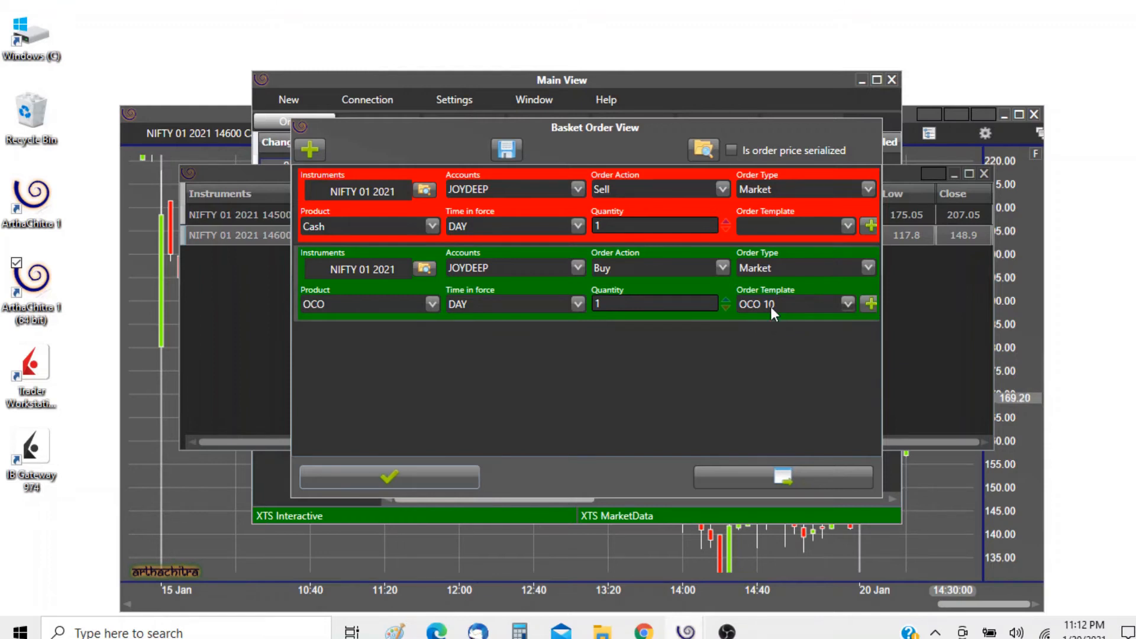
{"action": "mouse_move", "coordinate": [801, 326]}
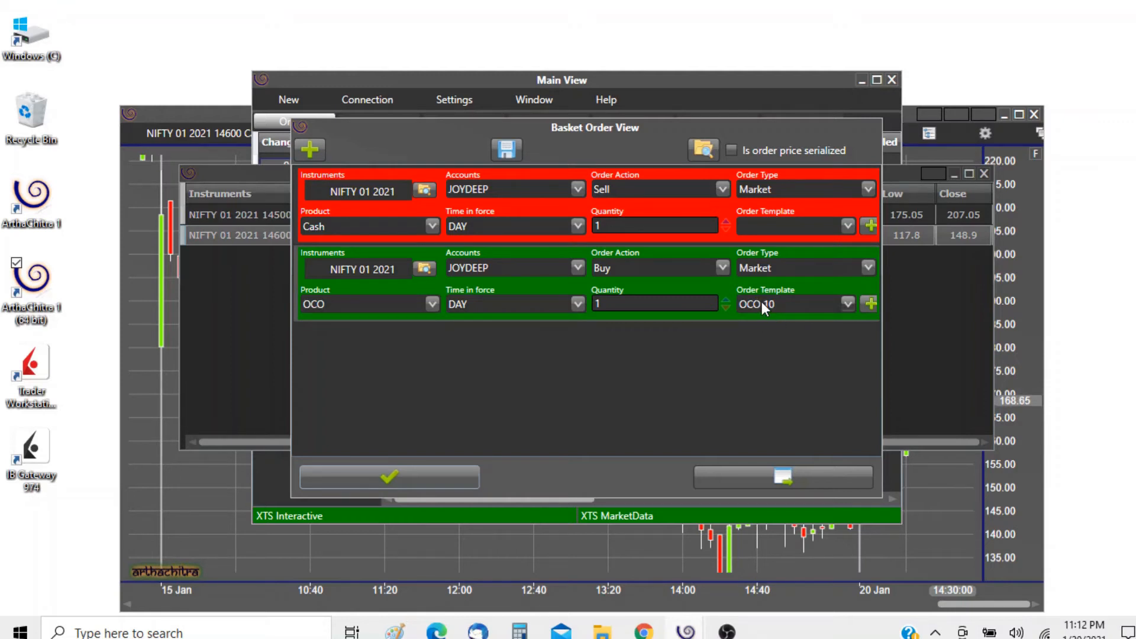
{"action": "left_click", "coordinate": [870, 304]}
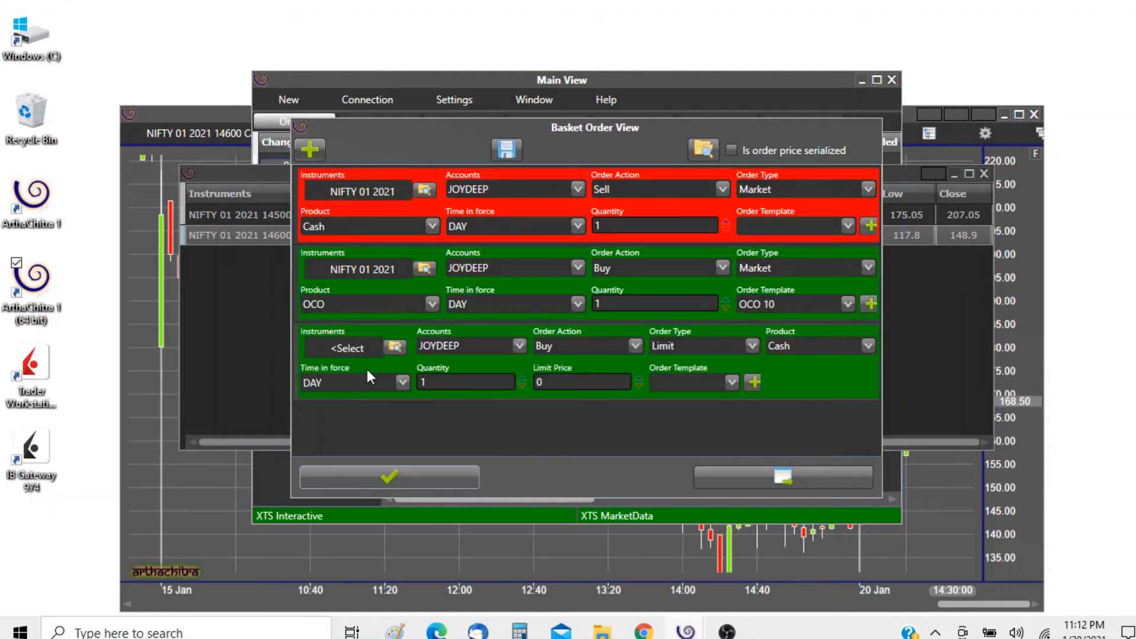
{"action": "left_click", "coordinate": [731, 381]}
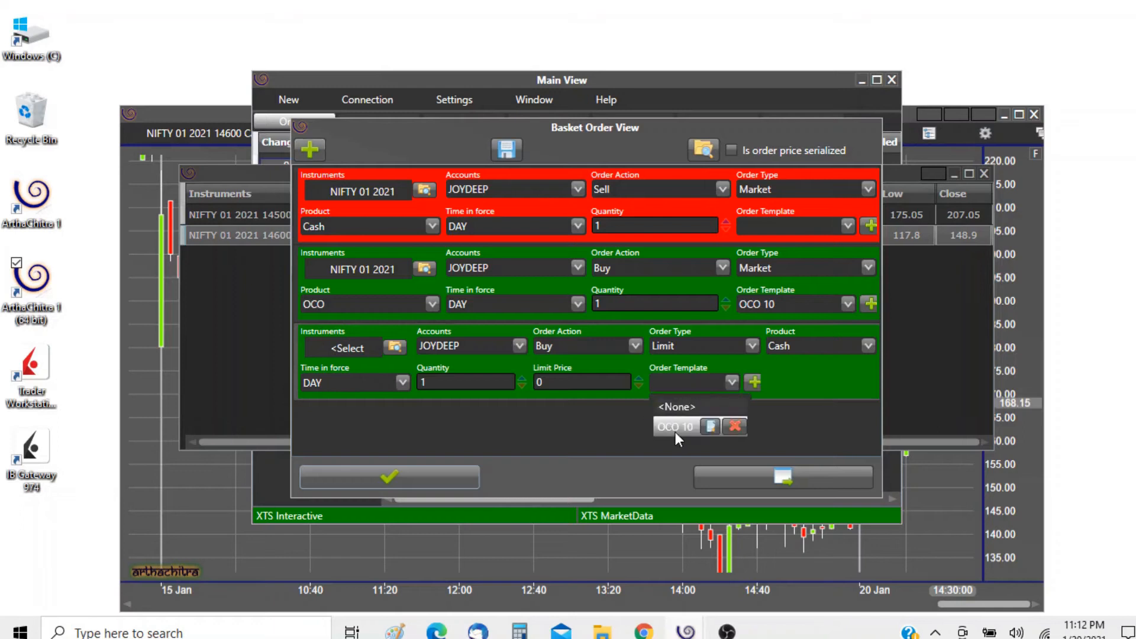
{"action": "left_click", "coordinate": [675, 426]}
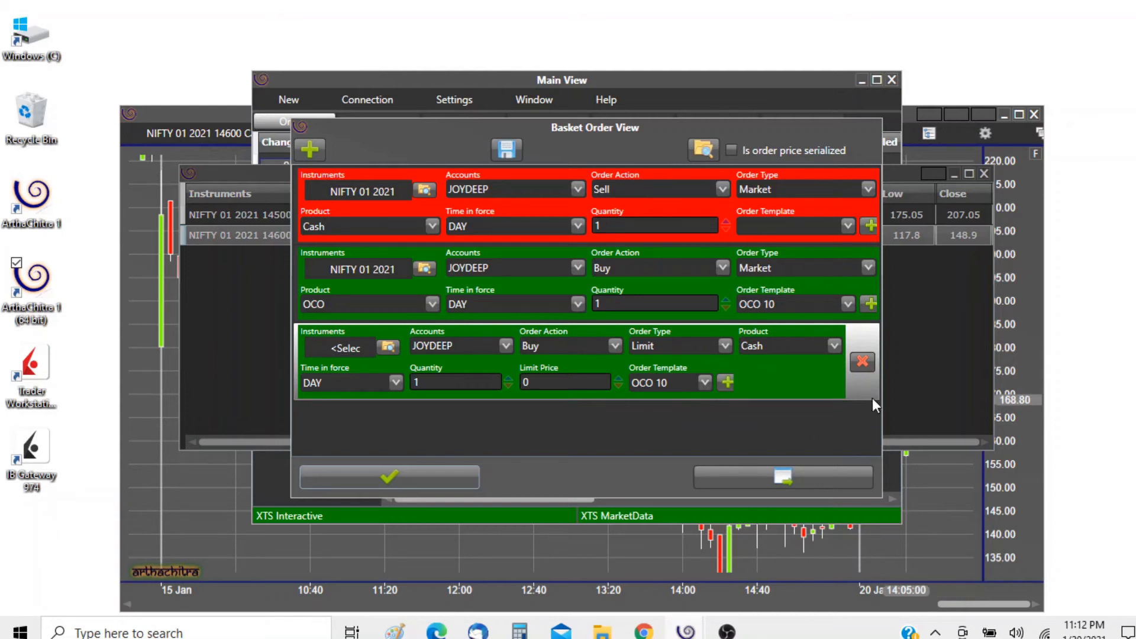
{"action": "mouse_move", "coordinate": [863, 362]}
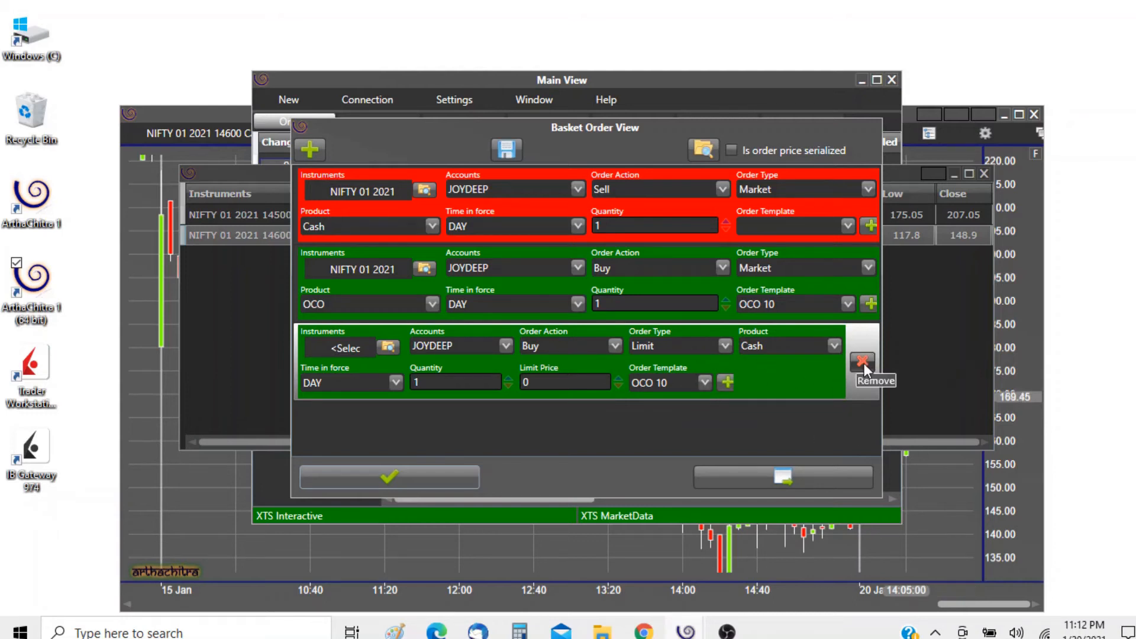
{"action": "left_click", "coordinate": [862, 363]}
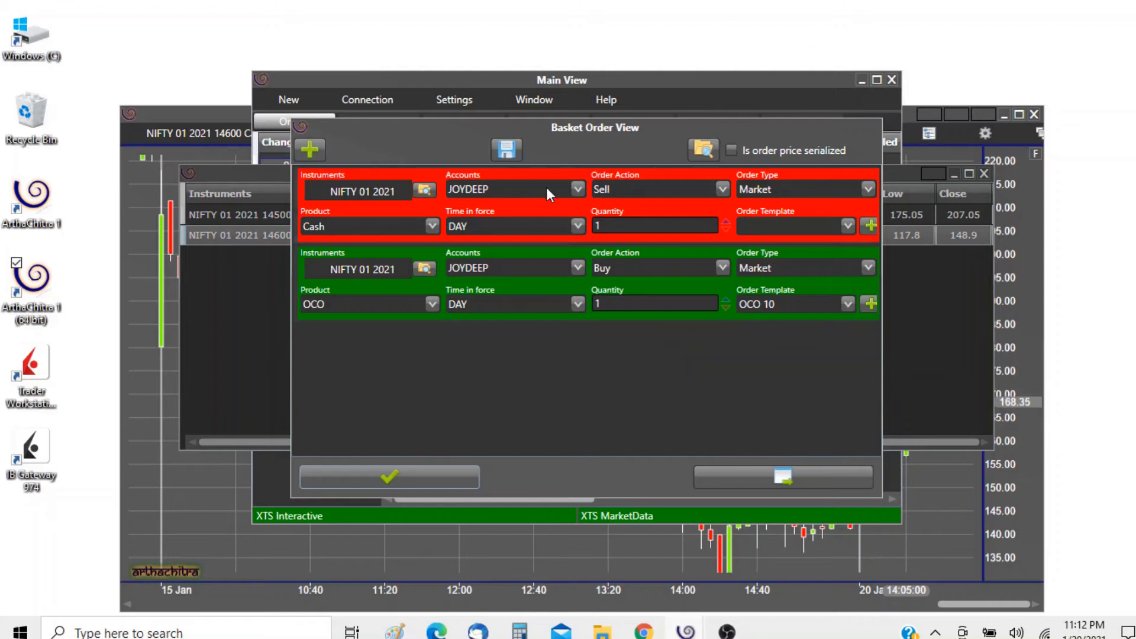
{"action": "mouse_move", "coordinate": [512, 408]}
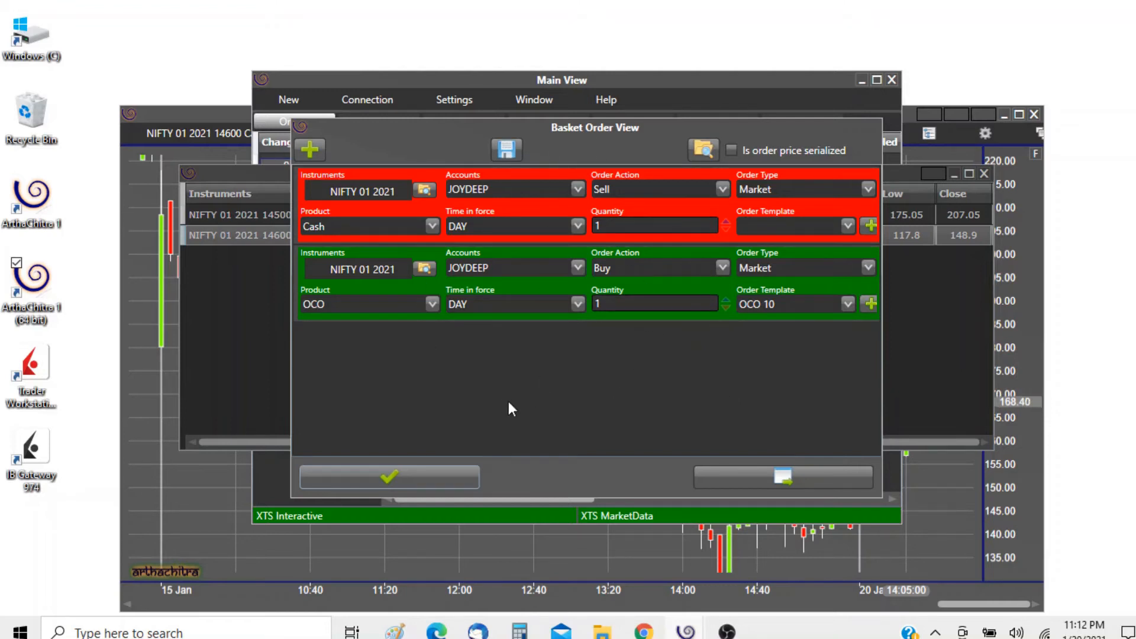
{"action": "mouse_move", "coordinate": [390, 483]}
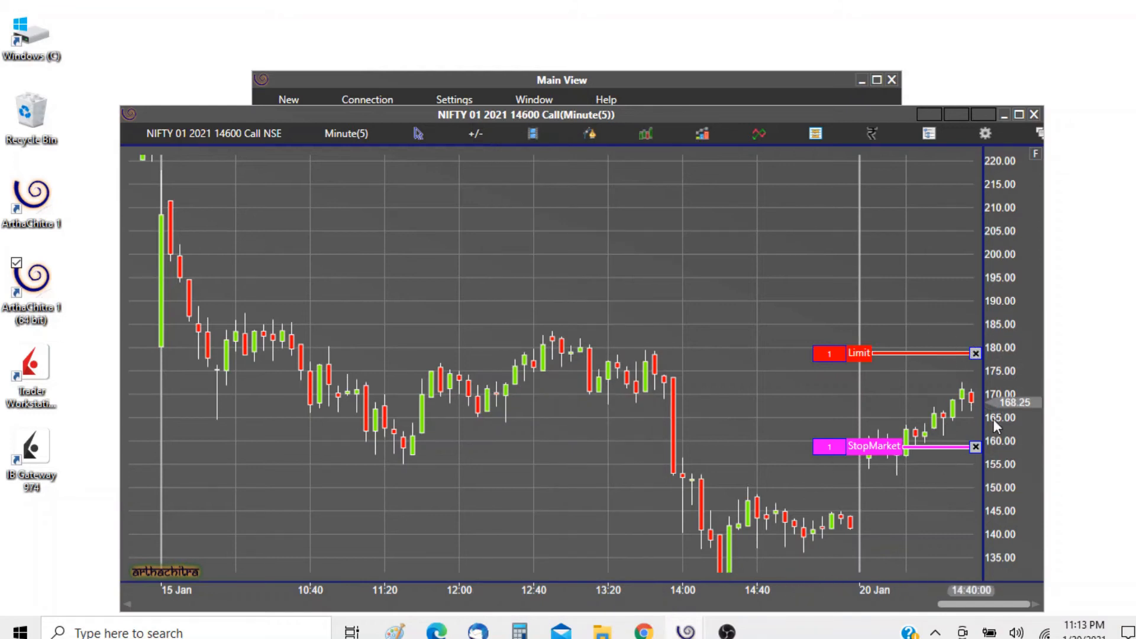
{"action": "mouse_move", "coordinate": [817, 497]}
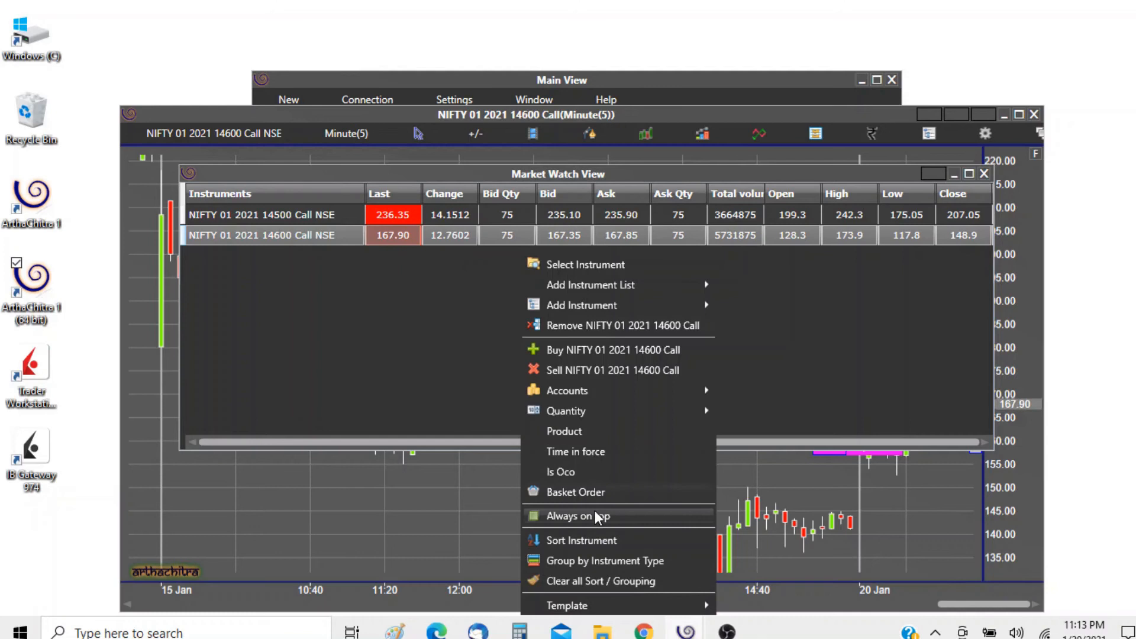
Add two orders and make the first a NIFTY call Sell Limit at 250
{"action": "left_click", "coordinate": [575, 493]}
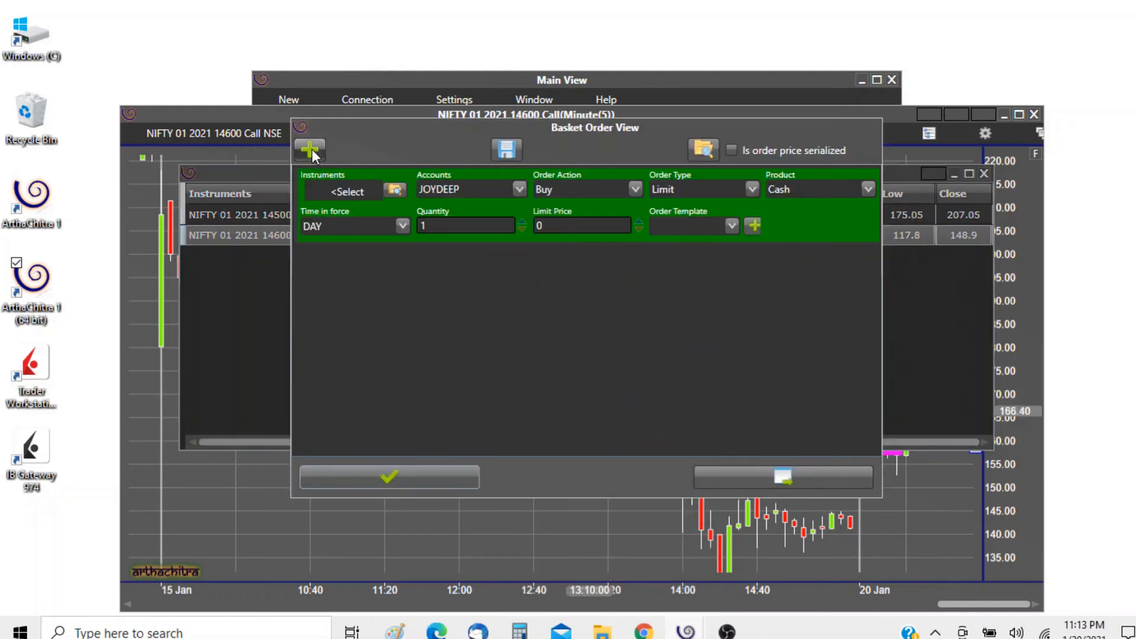
{"action": "left_click", "coordinate": [309, 150]}
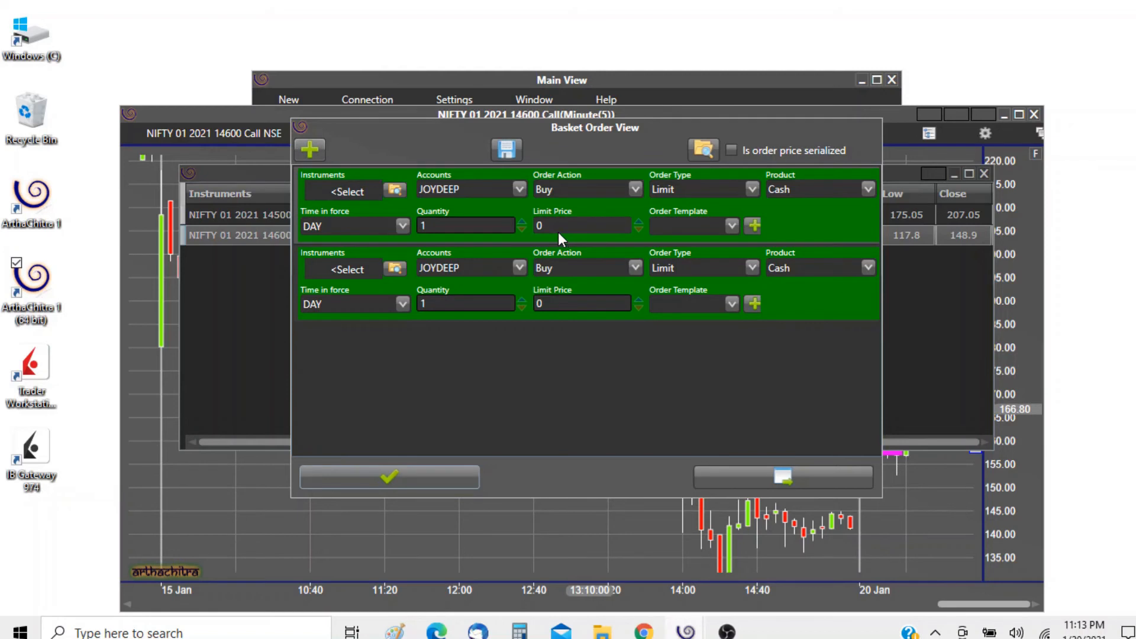
{"action": "left_click", "coordinate": [583, 225]}
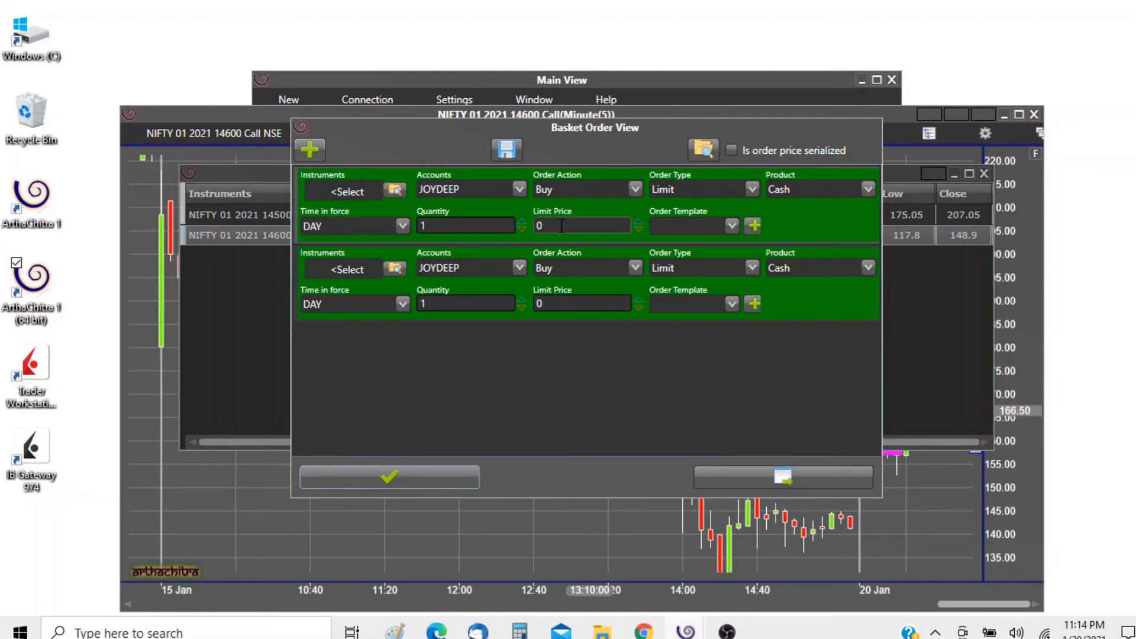
{"action": "left_click", "coordinate": [343, 191]}
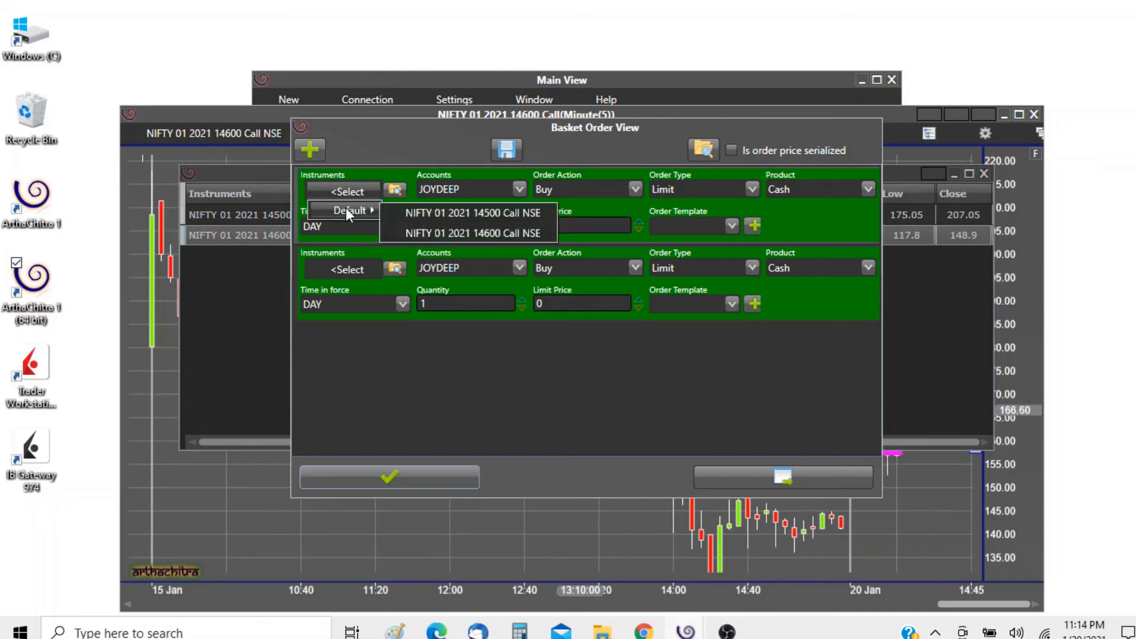
{"action": "left_click", "coordinate": [476, 232]}
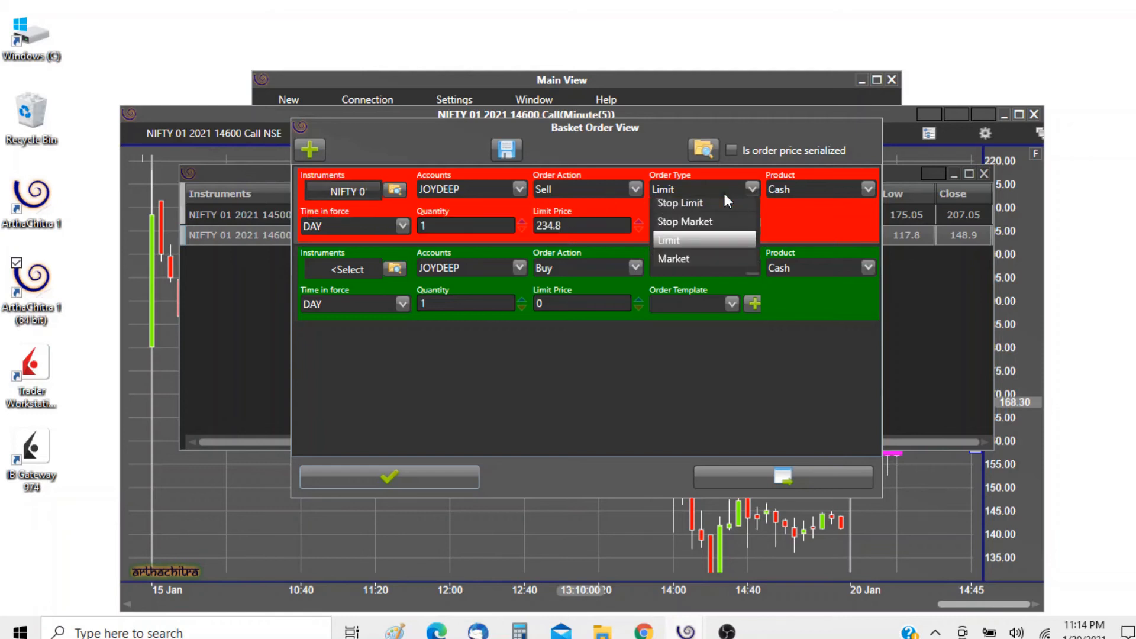
{"action": "left_click", "coordinate": [669, 239]}
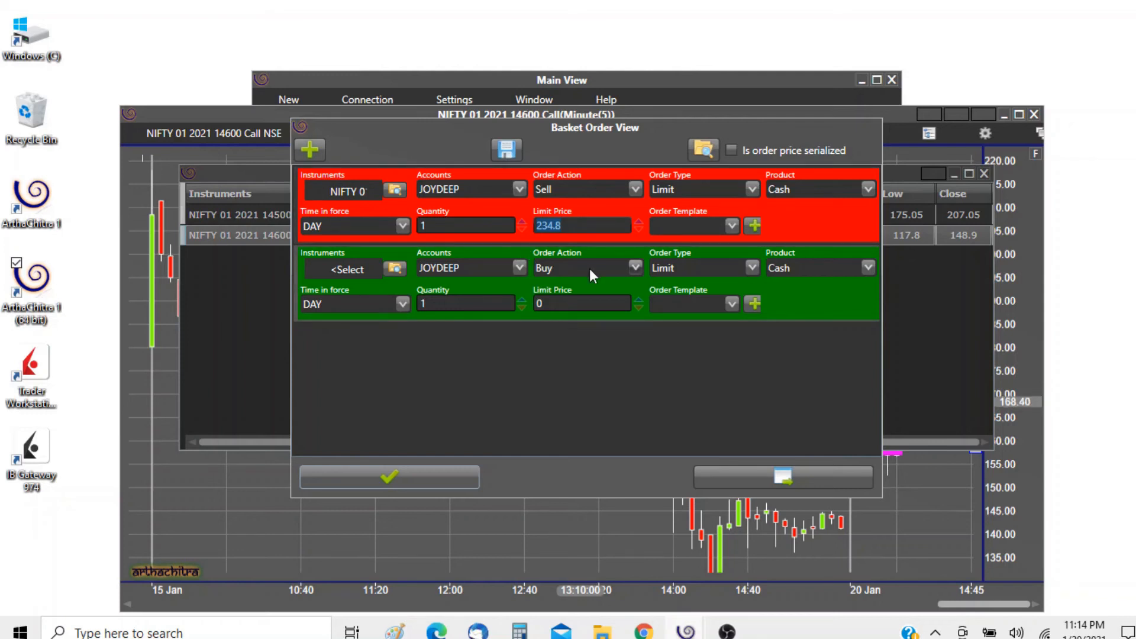
{"action": "type", "text": "250"}
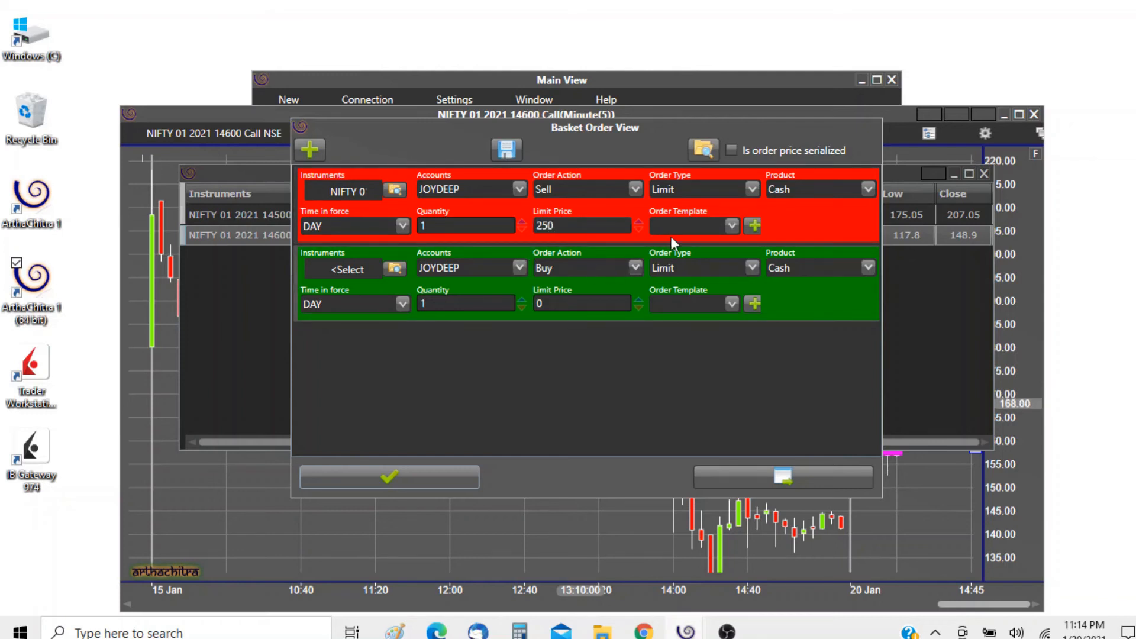
{"action": "left_click", "coordinate": [349, 267]}
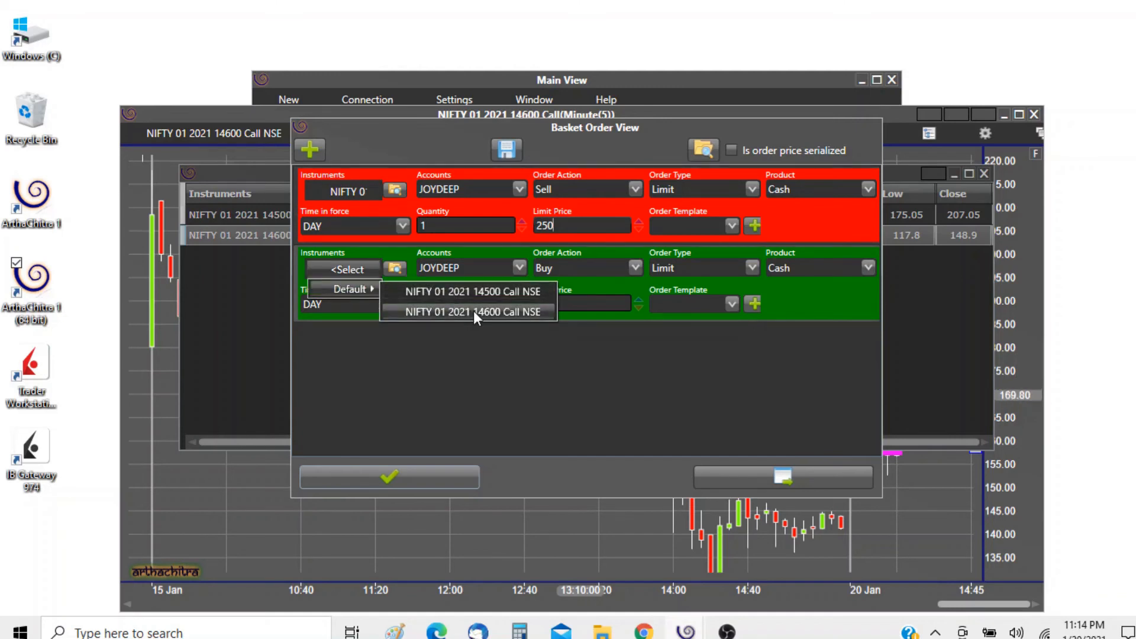
{"action": "left_click", "coordinate": [477, 312]}
{"action": "type", "text": "150"}
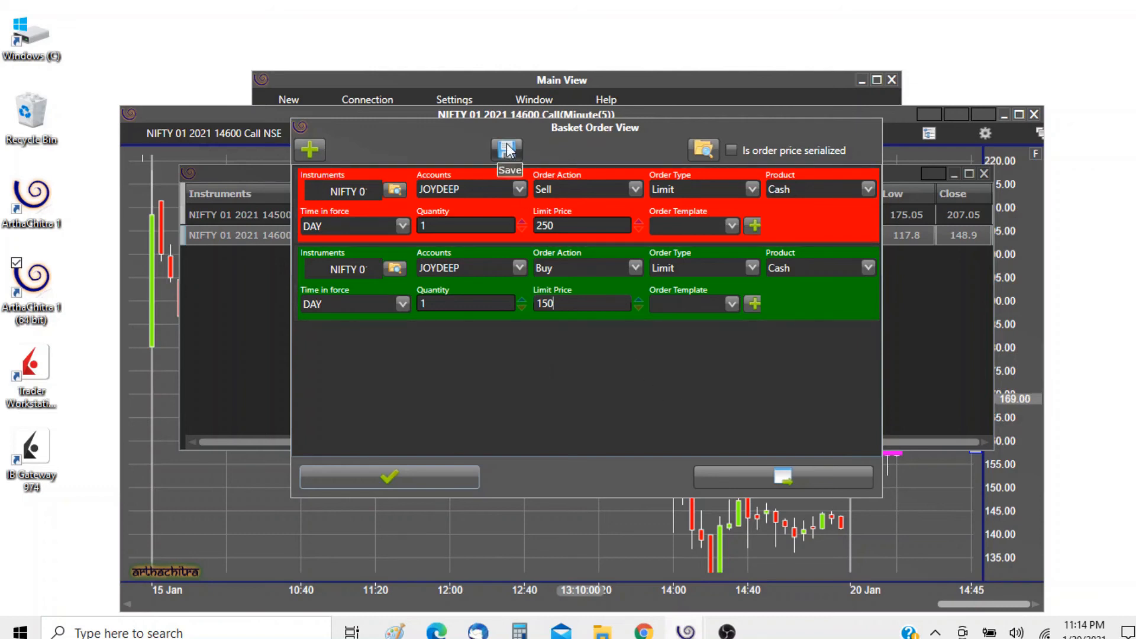
Save the basket as Test1 and close the Basket Order window
{"action": "left_click", "coordinate": [507, 151]}
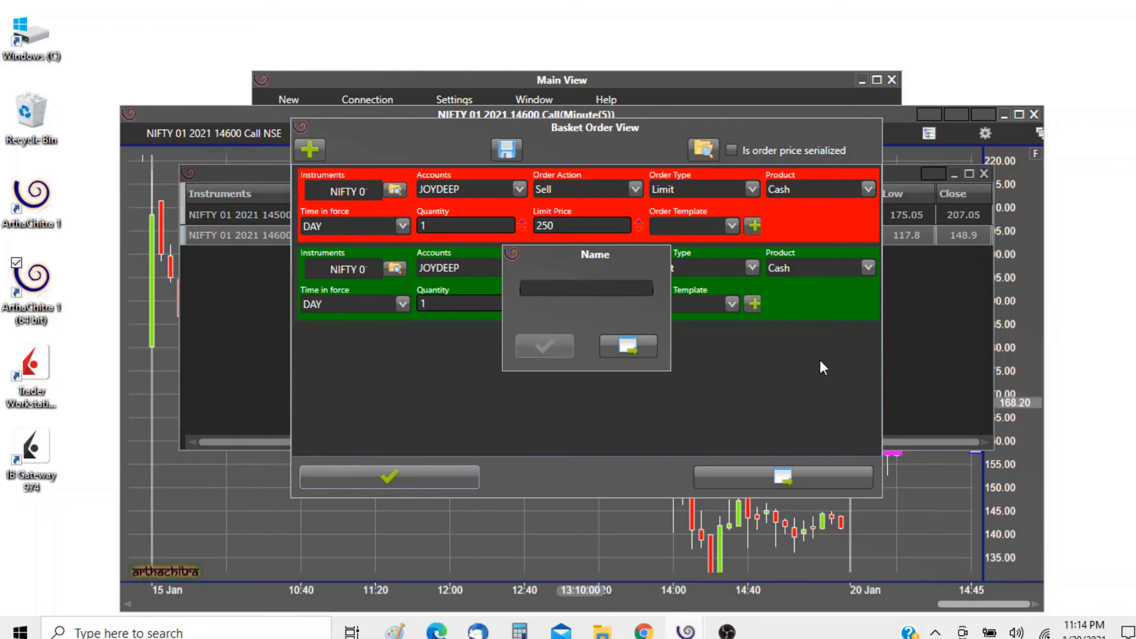
{"action": "type", "text": "Test1"}
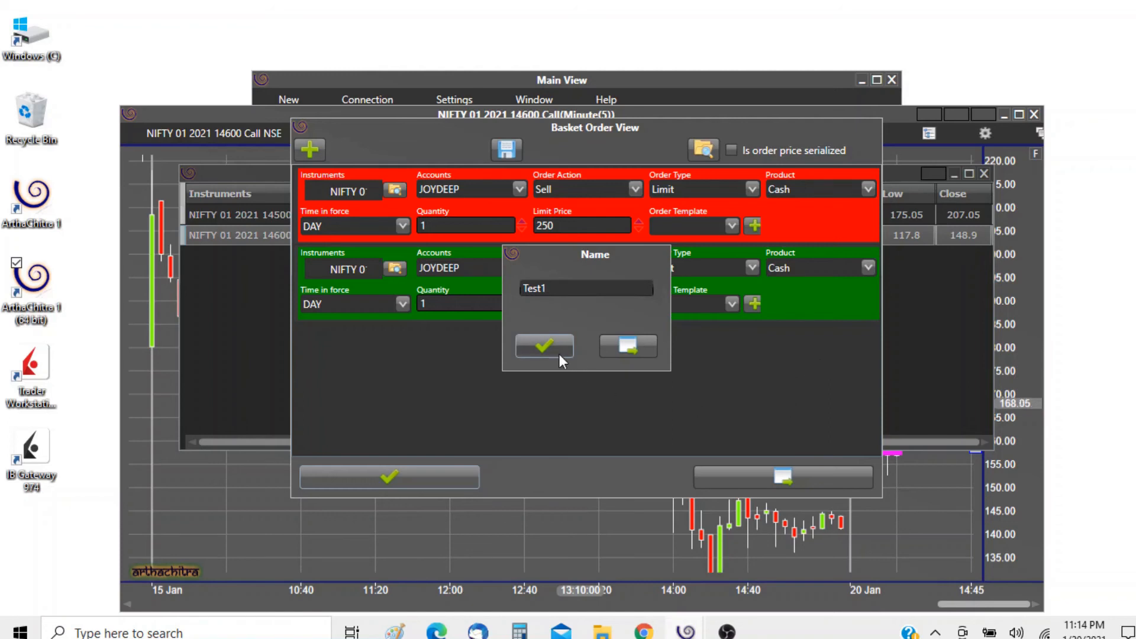
{"action": "left_click", "coordinate": [544, 346]}
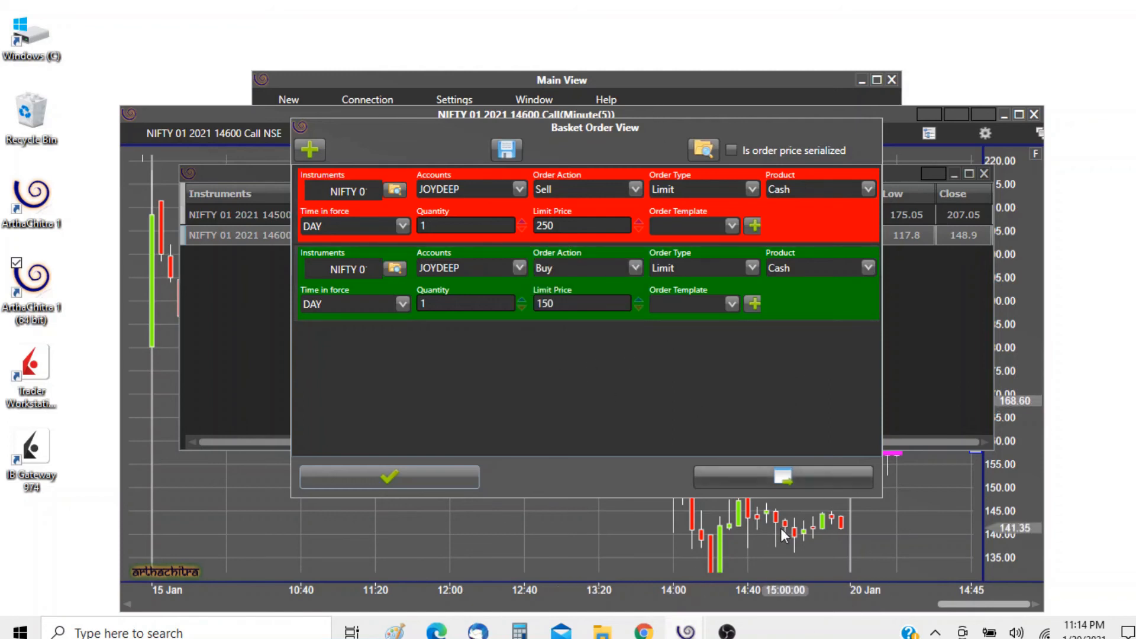
{"action": "left_click", "coordinate": [784, 477]}
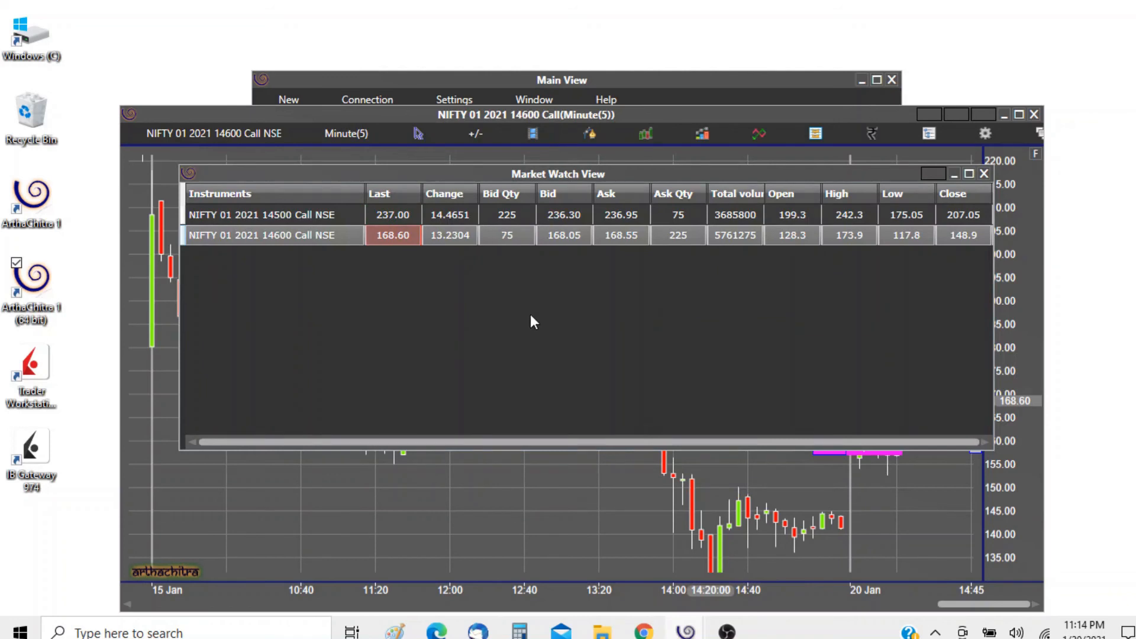
Open a fresh basket order and browse the saved basket files listing Test1.xml
{"action": "right_click", "coordinate": [532, 322]}
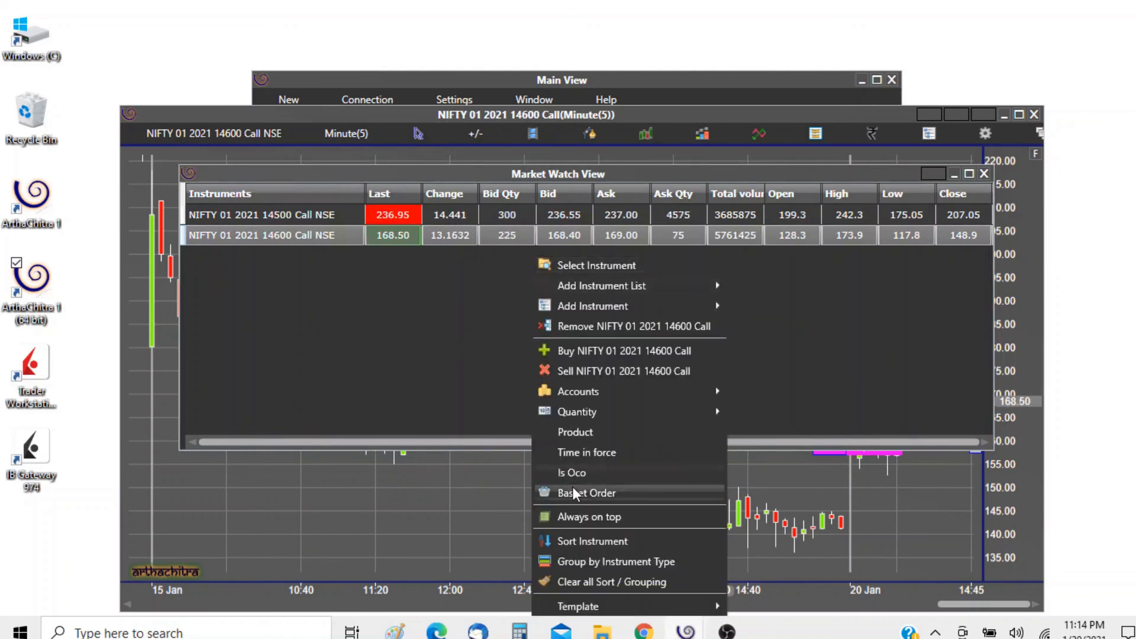
{"action": "left_click", "coordinate": [587, 492]}
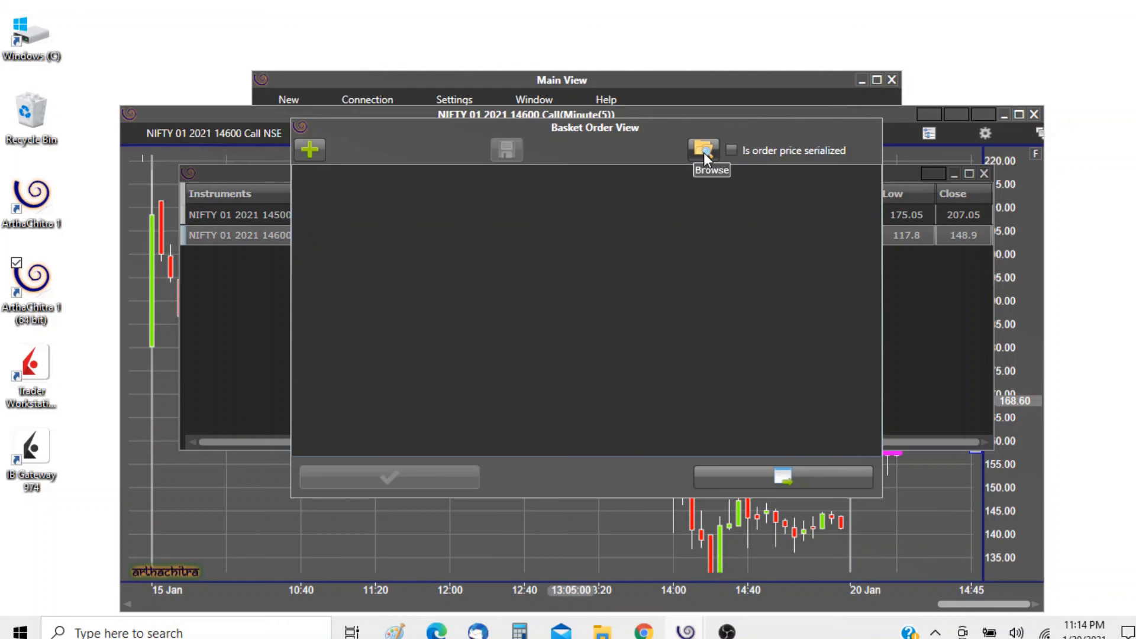
{"action": "mouse_move", "coordinate": [577, 256]}
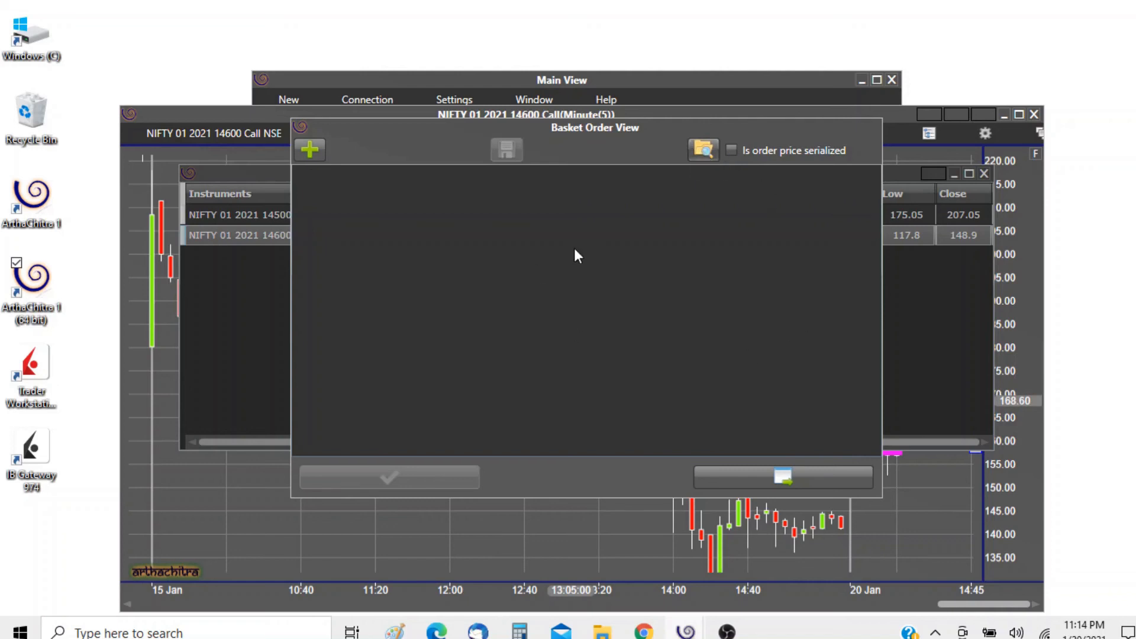
{"action": "left_click", "coordinate": [703, 150]}
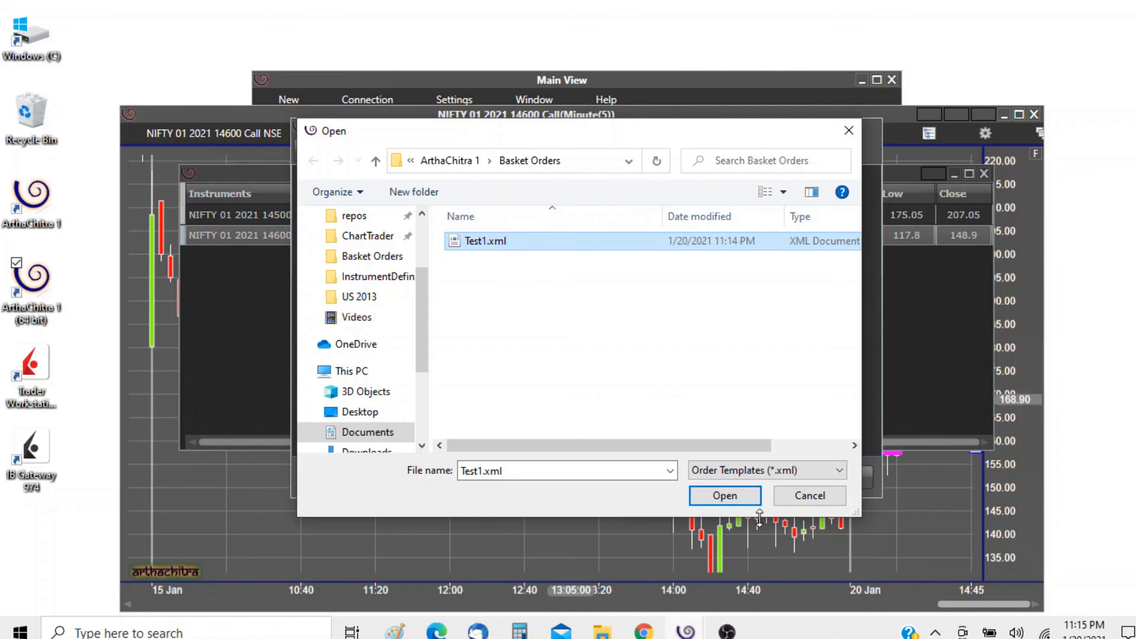
Load Test1.xml and inspect the loaded limit prices 237.35 and 168.85
{"action": "left_click", "coordinate": [724, 496]}
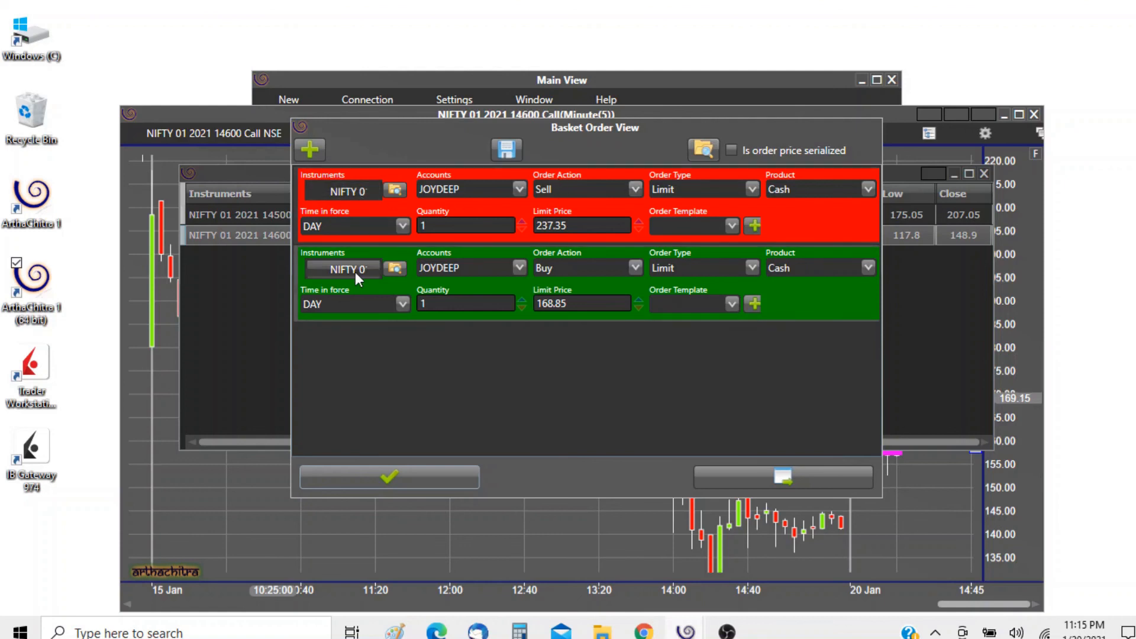
{"action": "mouse_move", "coordinate": [622, 248]}
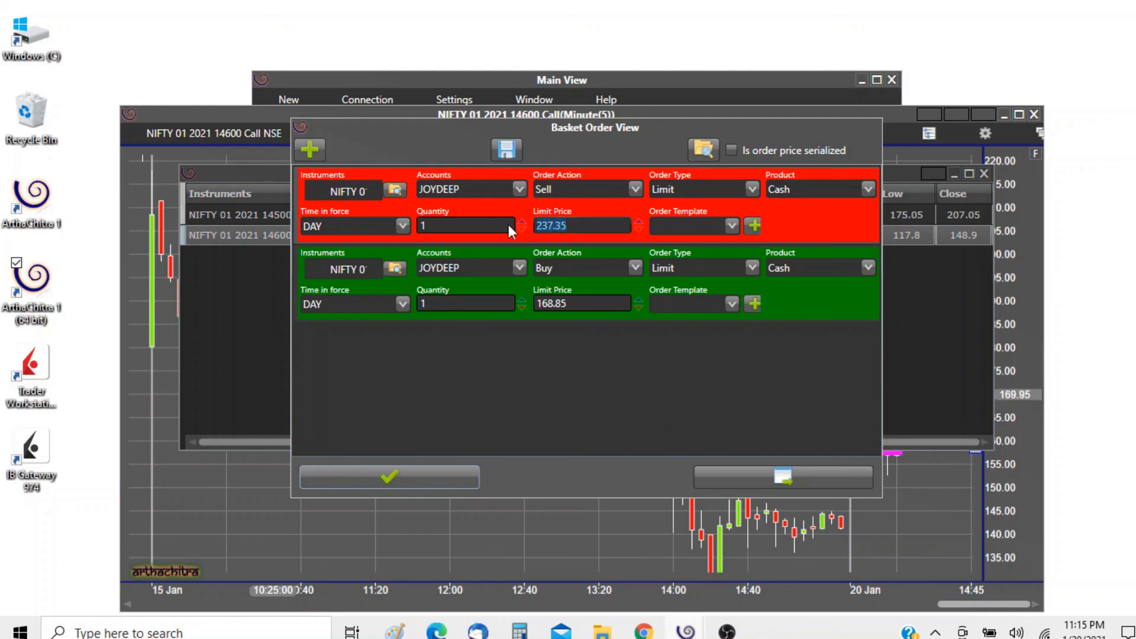
{"action": "left_click", "coordinate": [589, 225]}
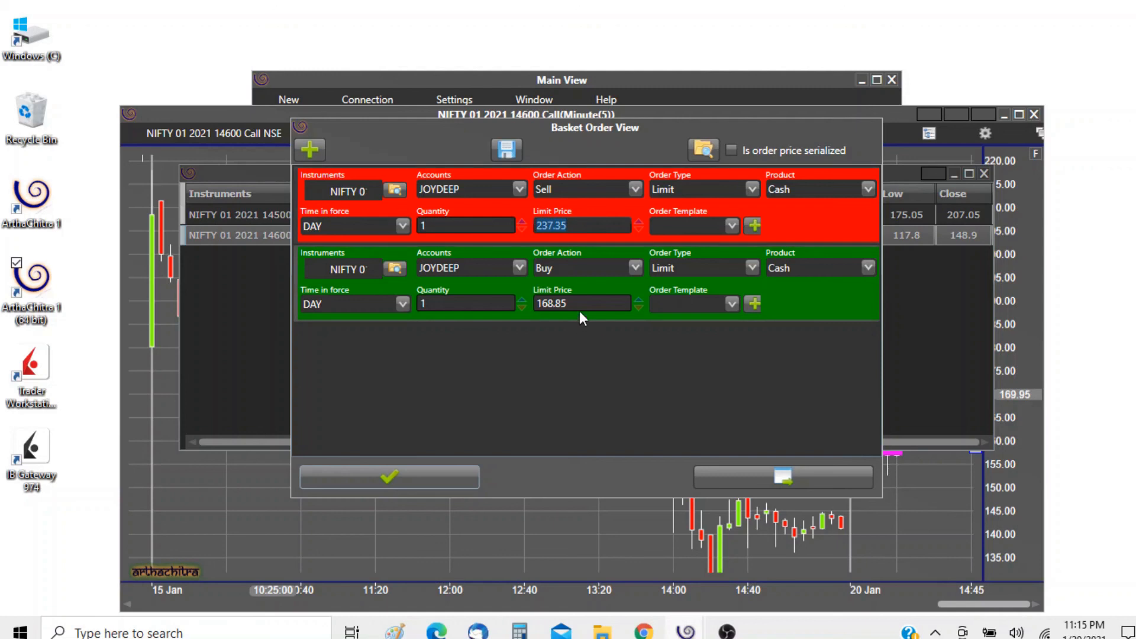
{"action": "left_click", "coordinate": [580, 302]}
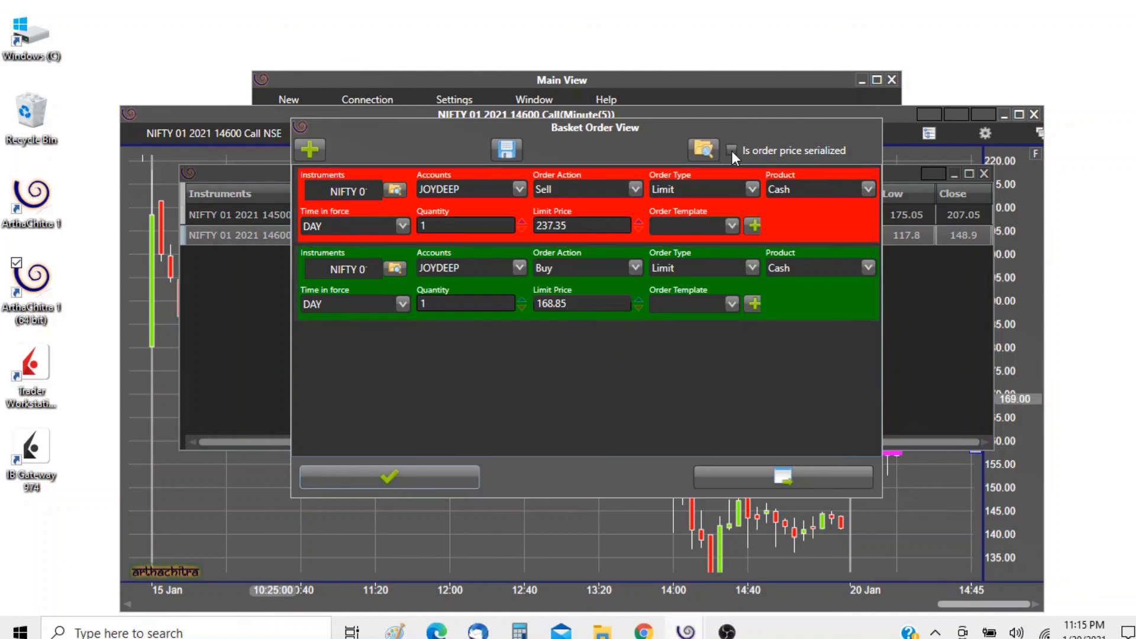
Enable 'Is order price serialized' and reload Test1.xml to restore prices 250 and 150
{"action": "left_click", "coordinate": [732, 150]}
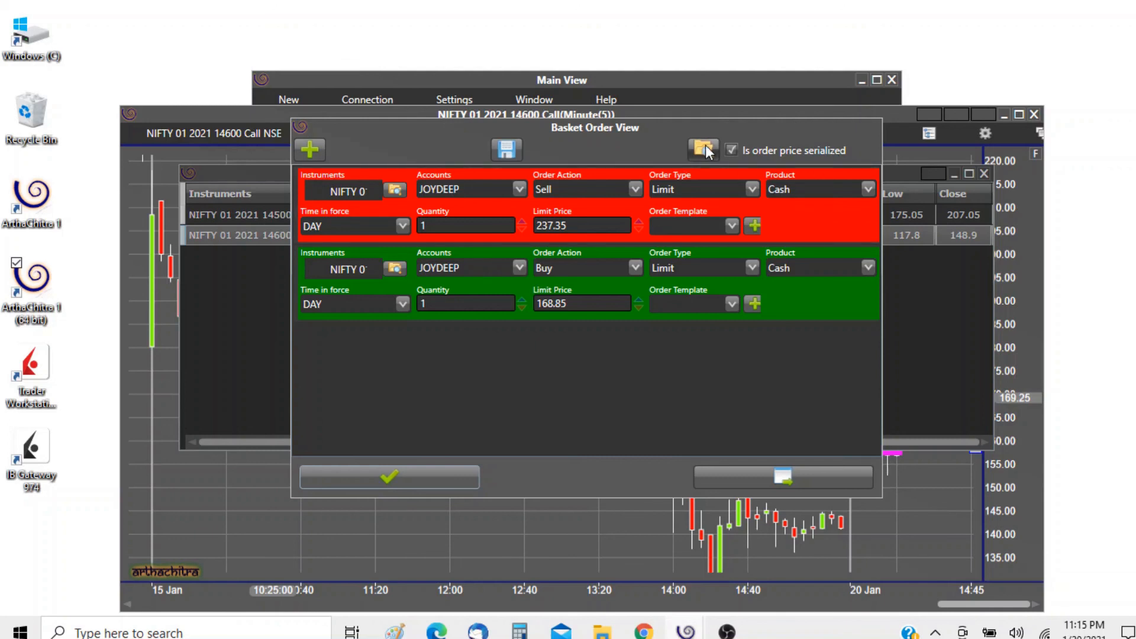
{"action": "left_click", "coordinate": [703, 150]}
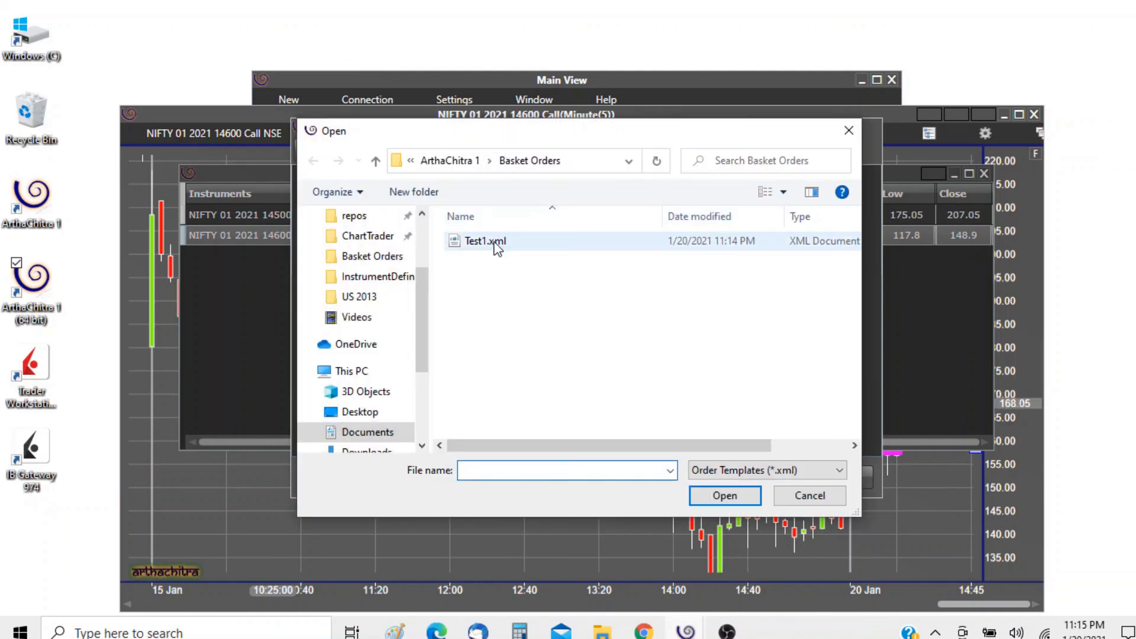
{"action": "left_click", "coordinate": [485, 242]}
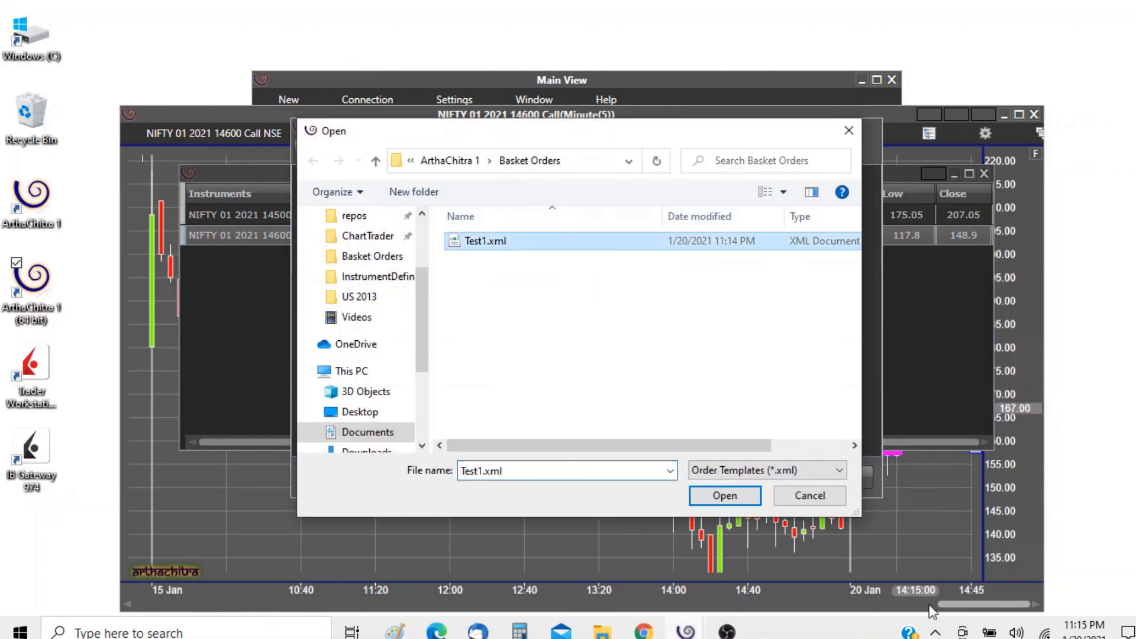
{"action": "left_click", "coordinate": [724, 495]}
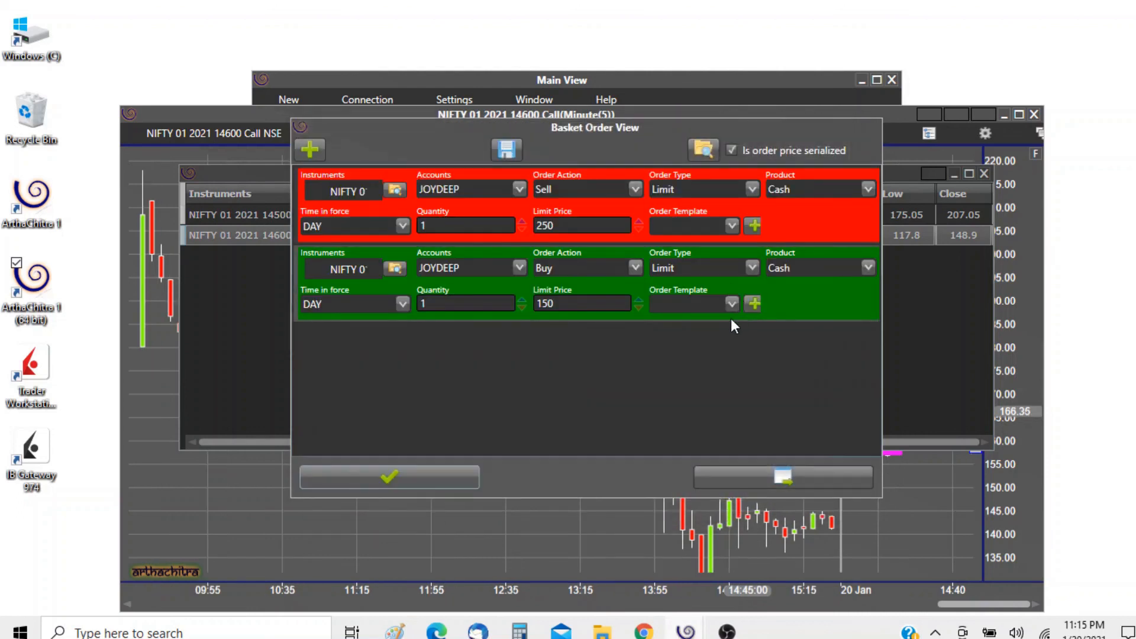